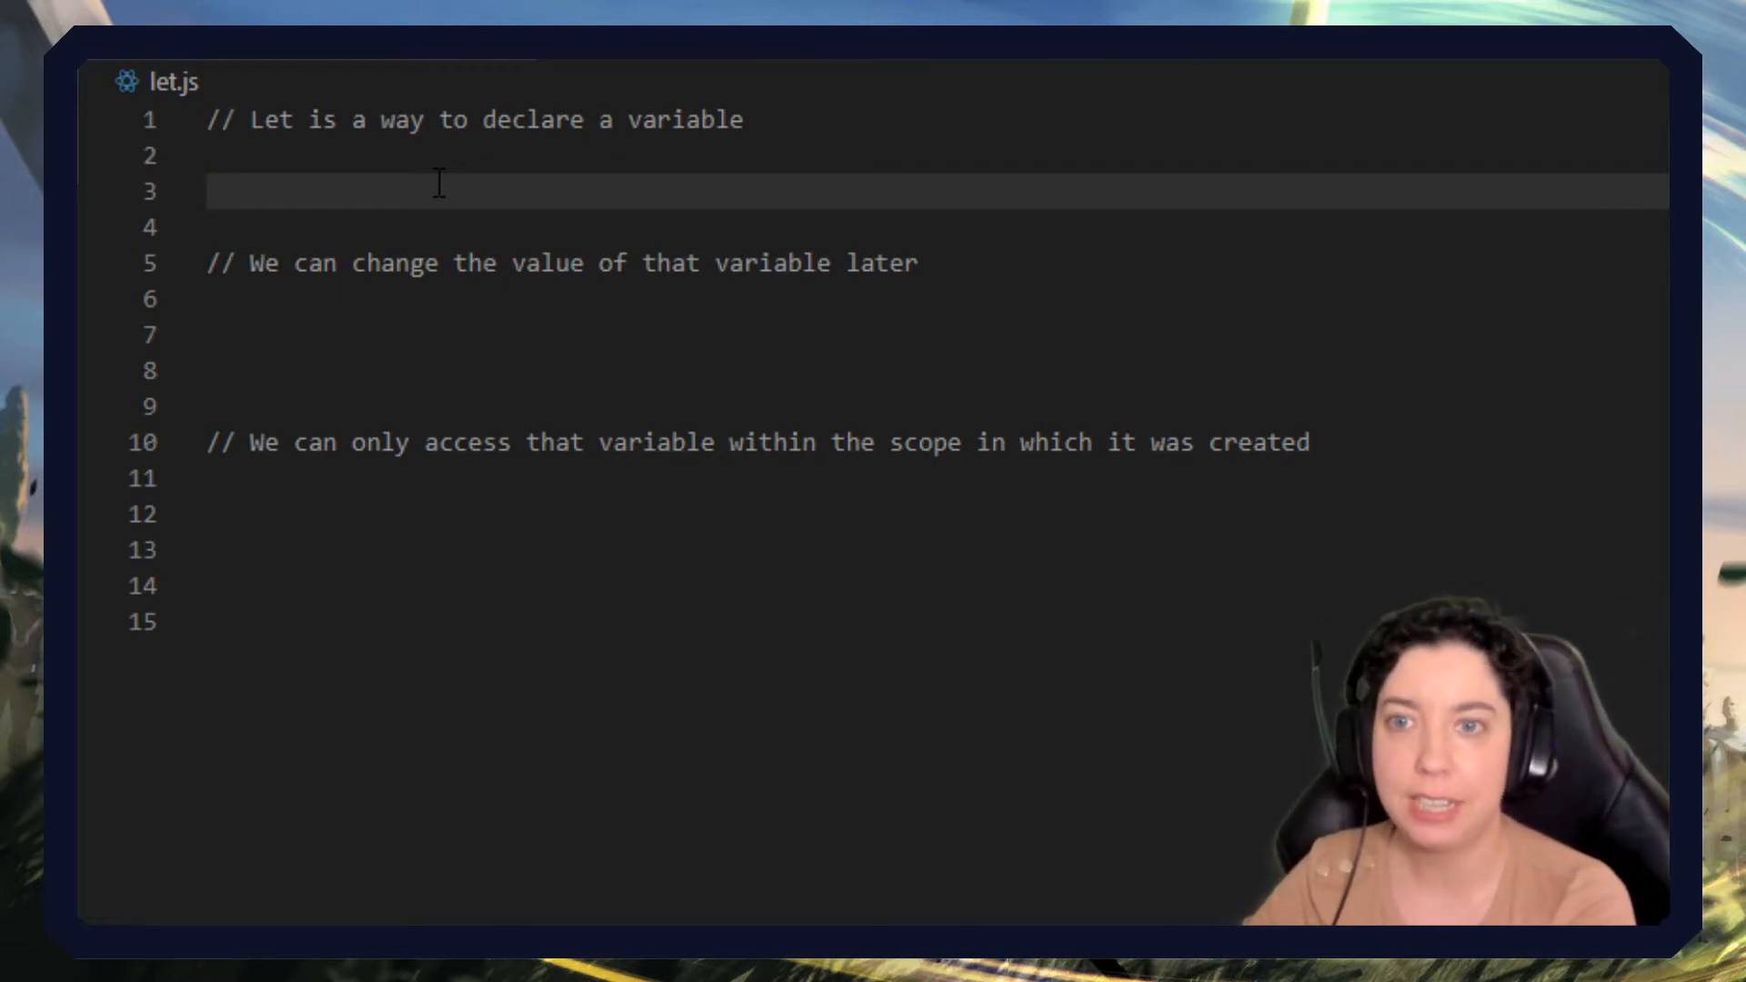
Declare theBook = "Clean Code" and favNum = 7 with let.
{"action": "type", "text": "let the"}
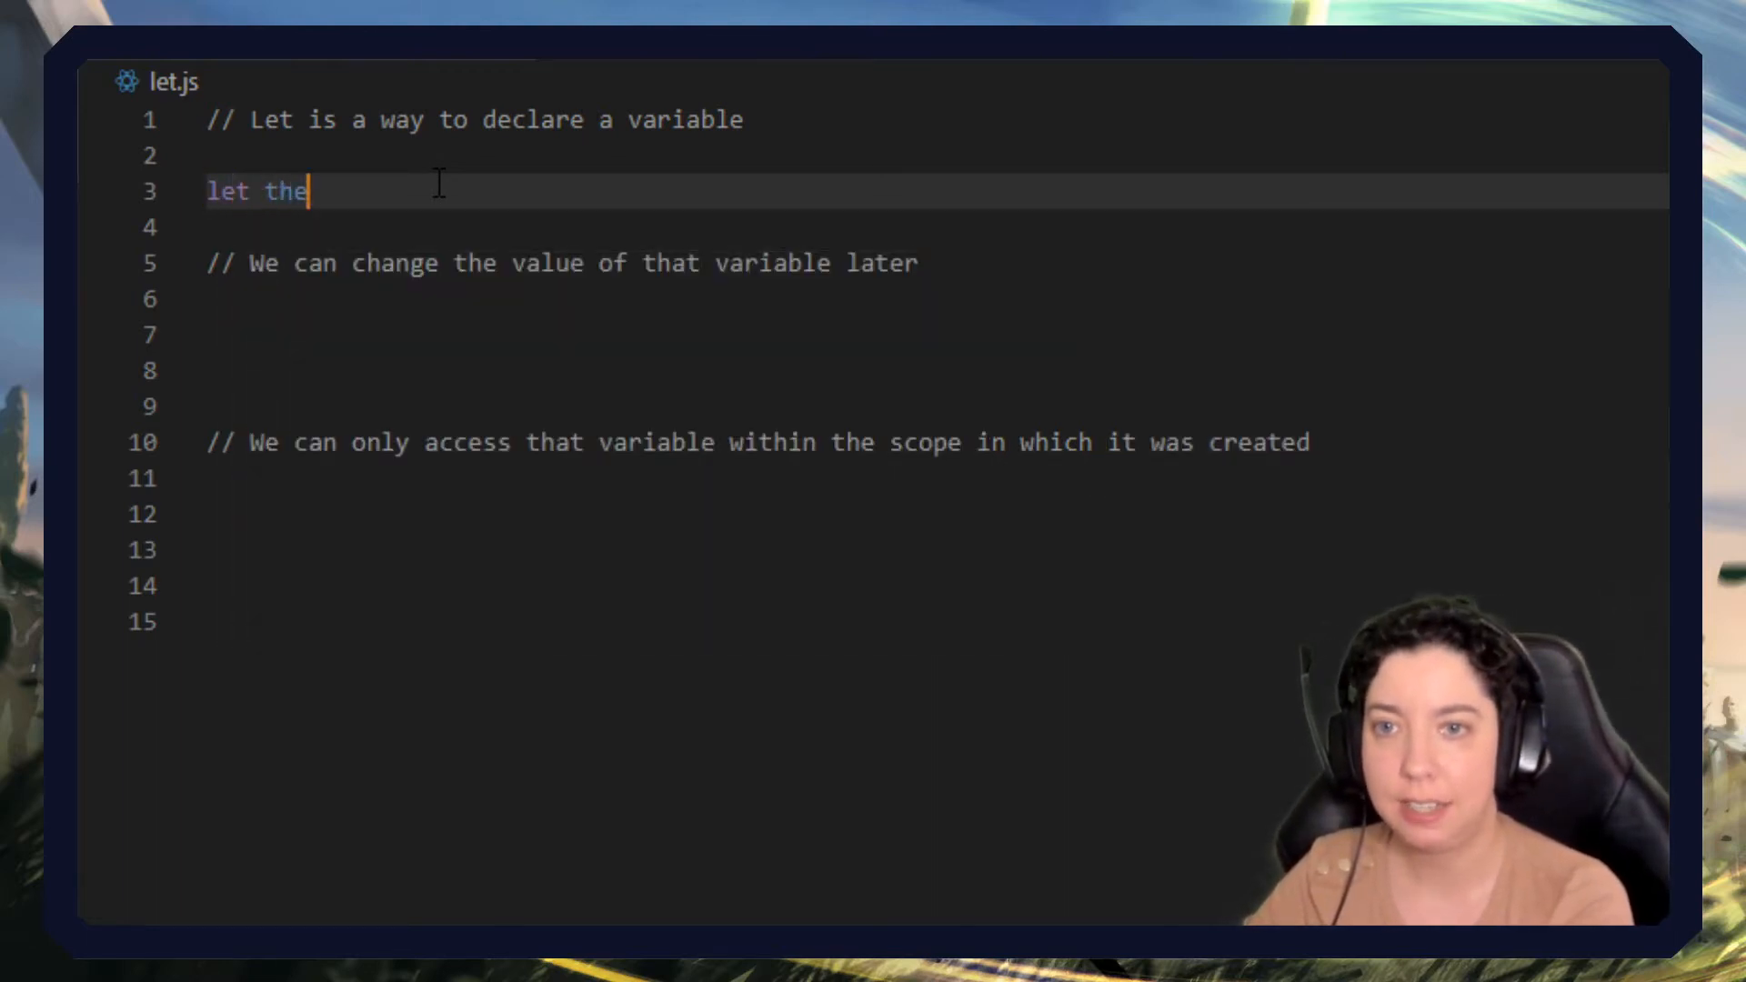
{"action": "type", "text": "Book = \"Clean C"}
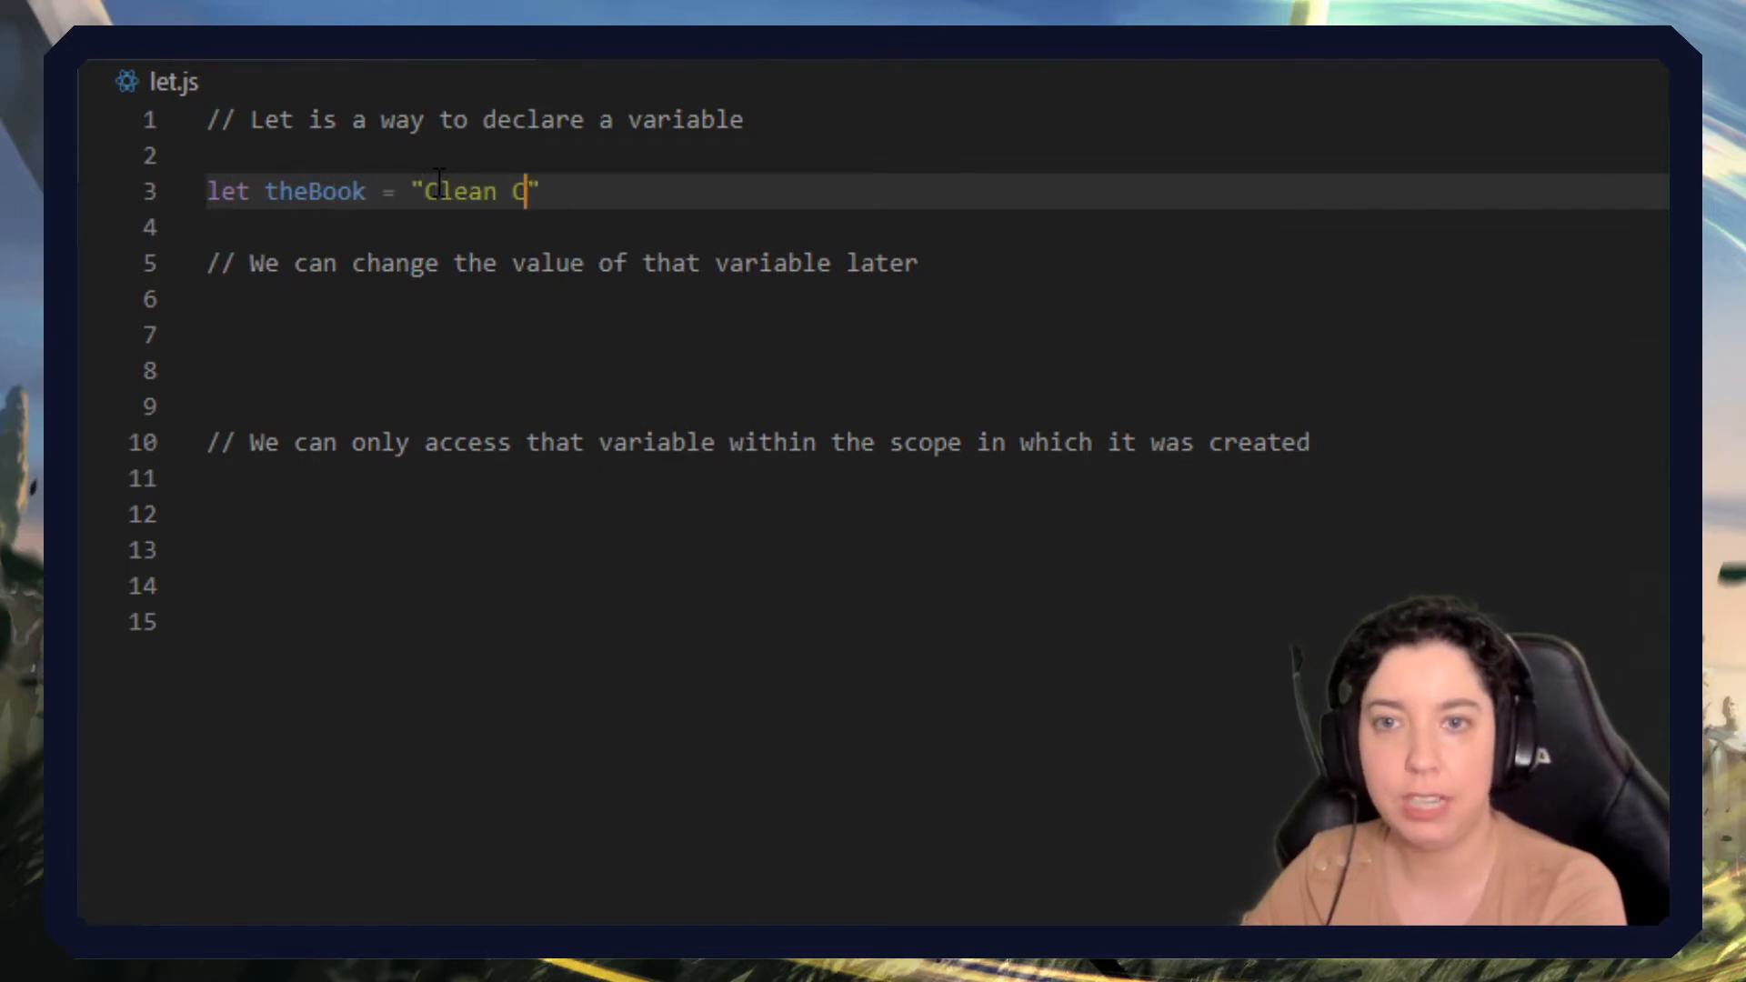
{"action": "type", "text": "ode"}
{"action": "left_click", "coordinate": [935, 227]}
{"action": "type", "text": "let"}
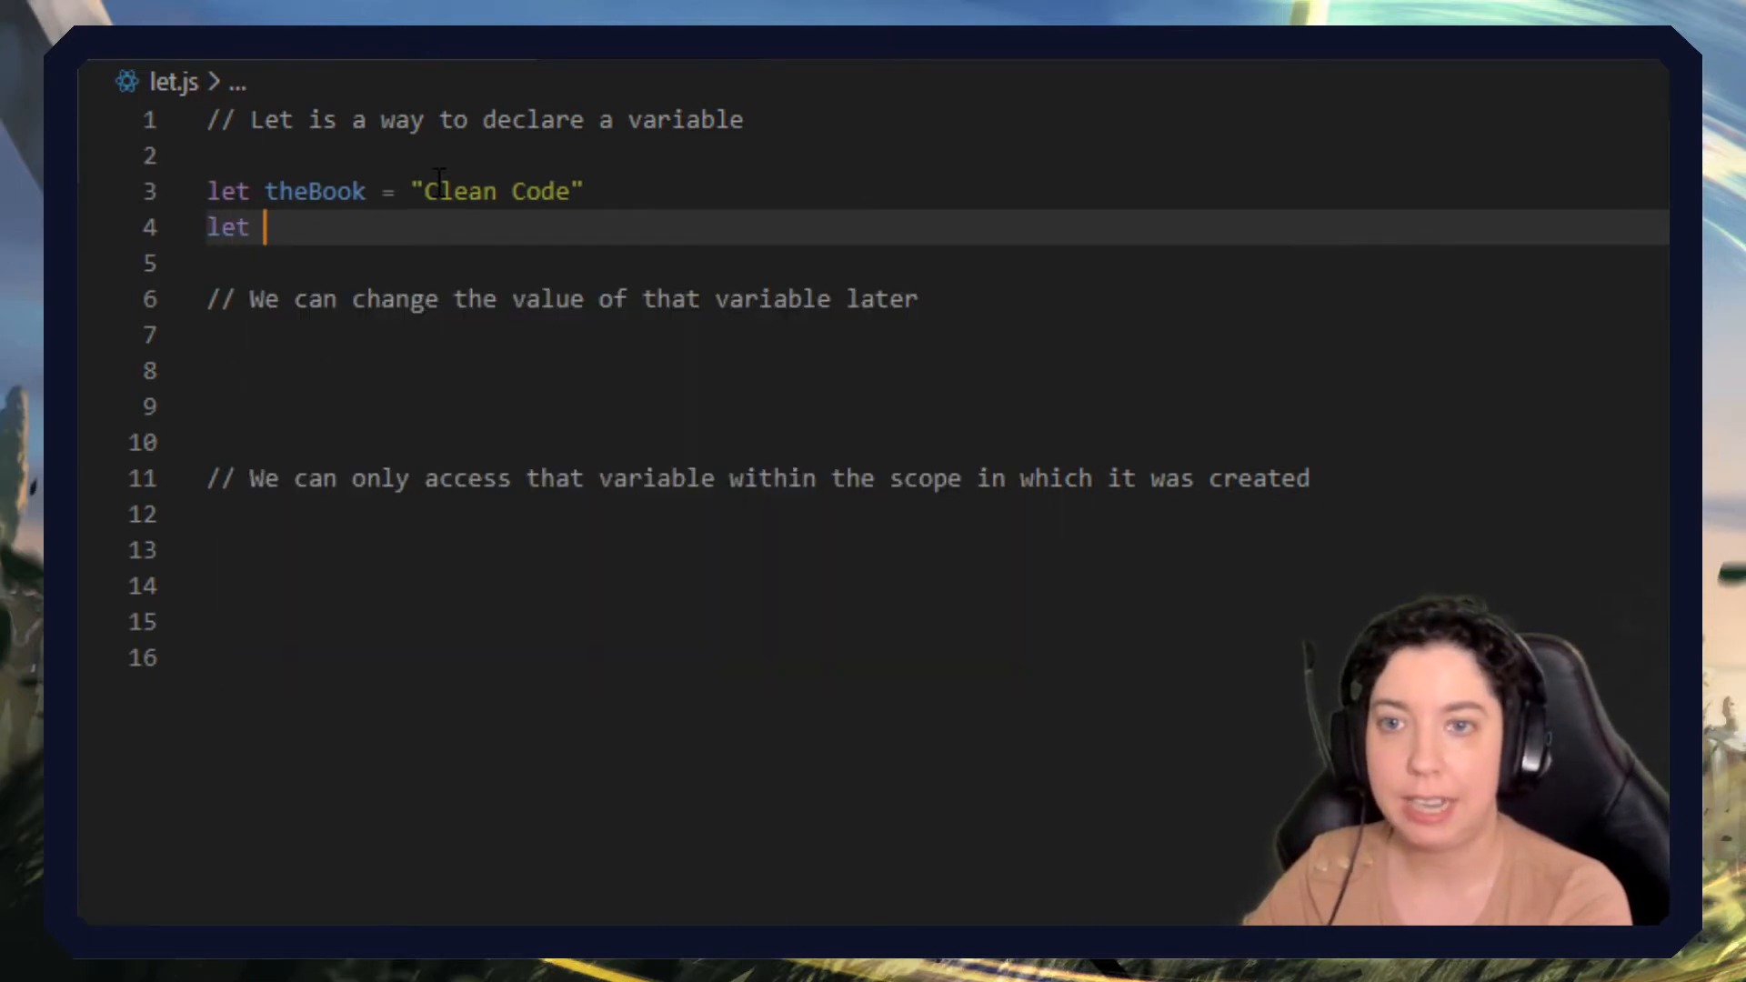
{"action": "type", "text": "favNum ="}
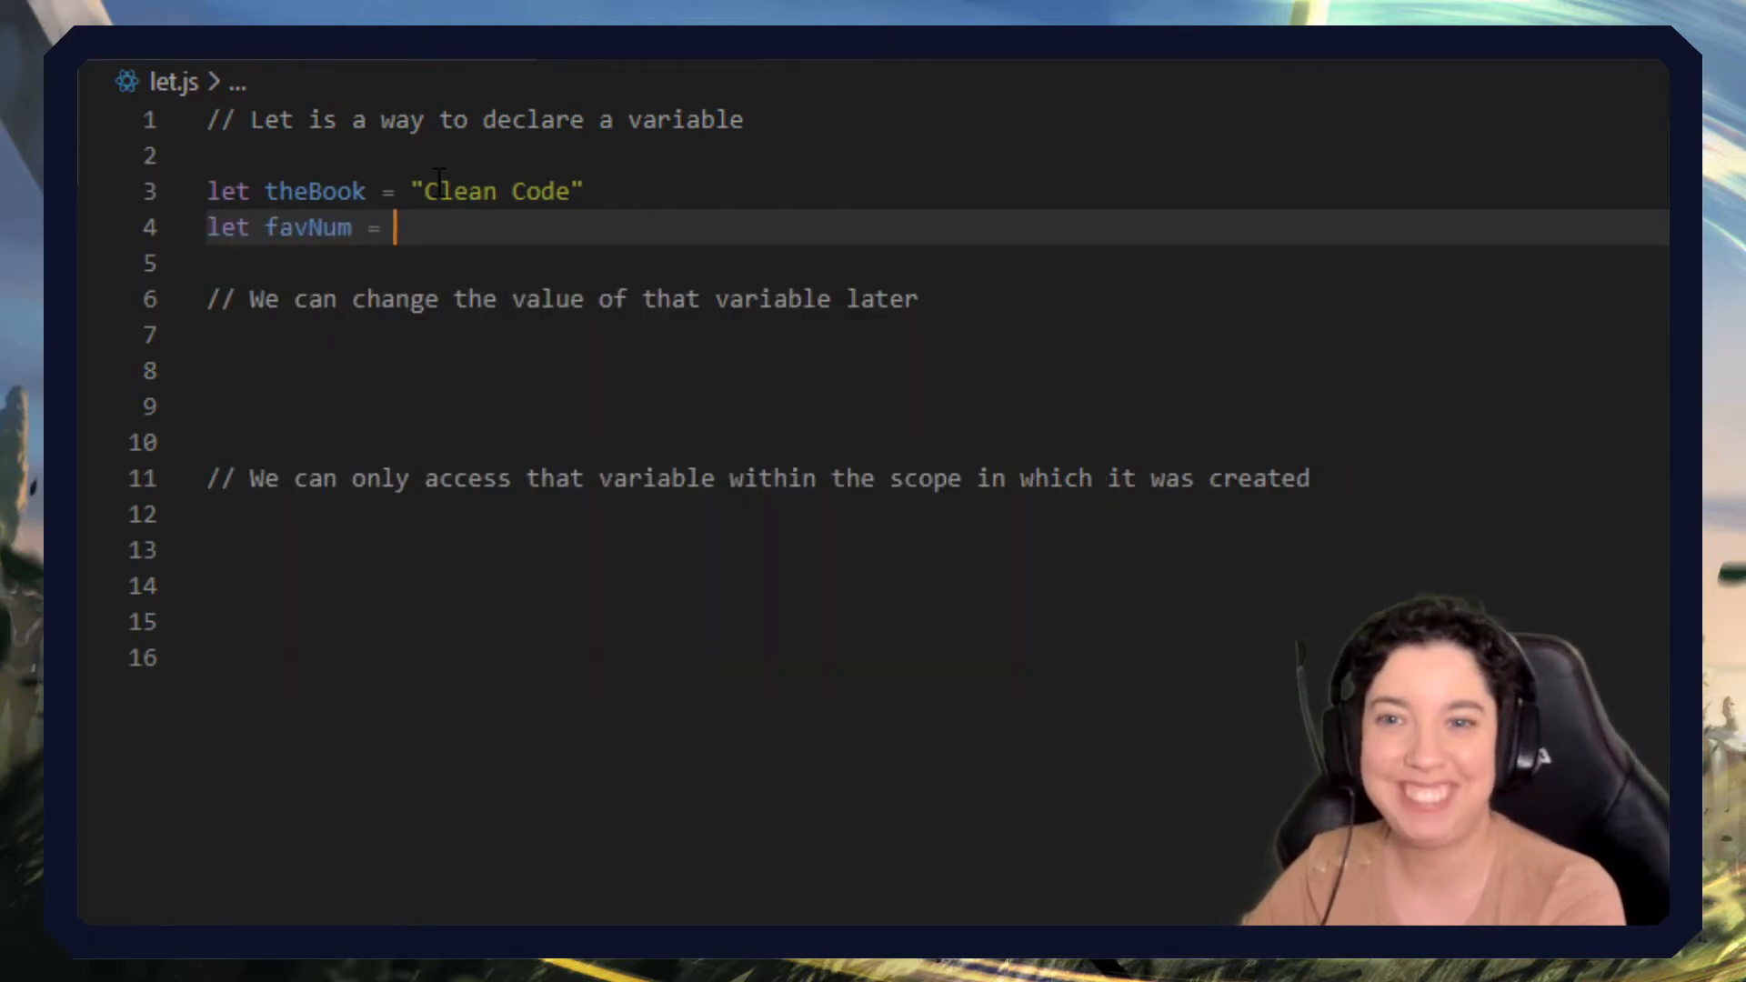
{"action": "type", "text": "7"}
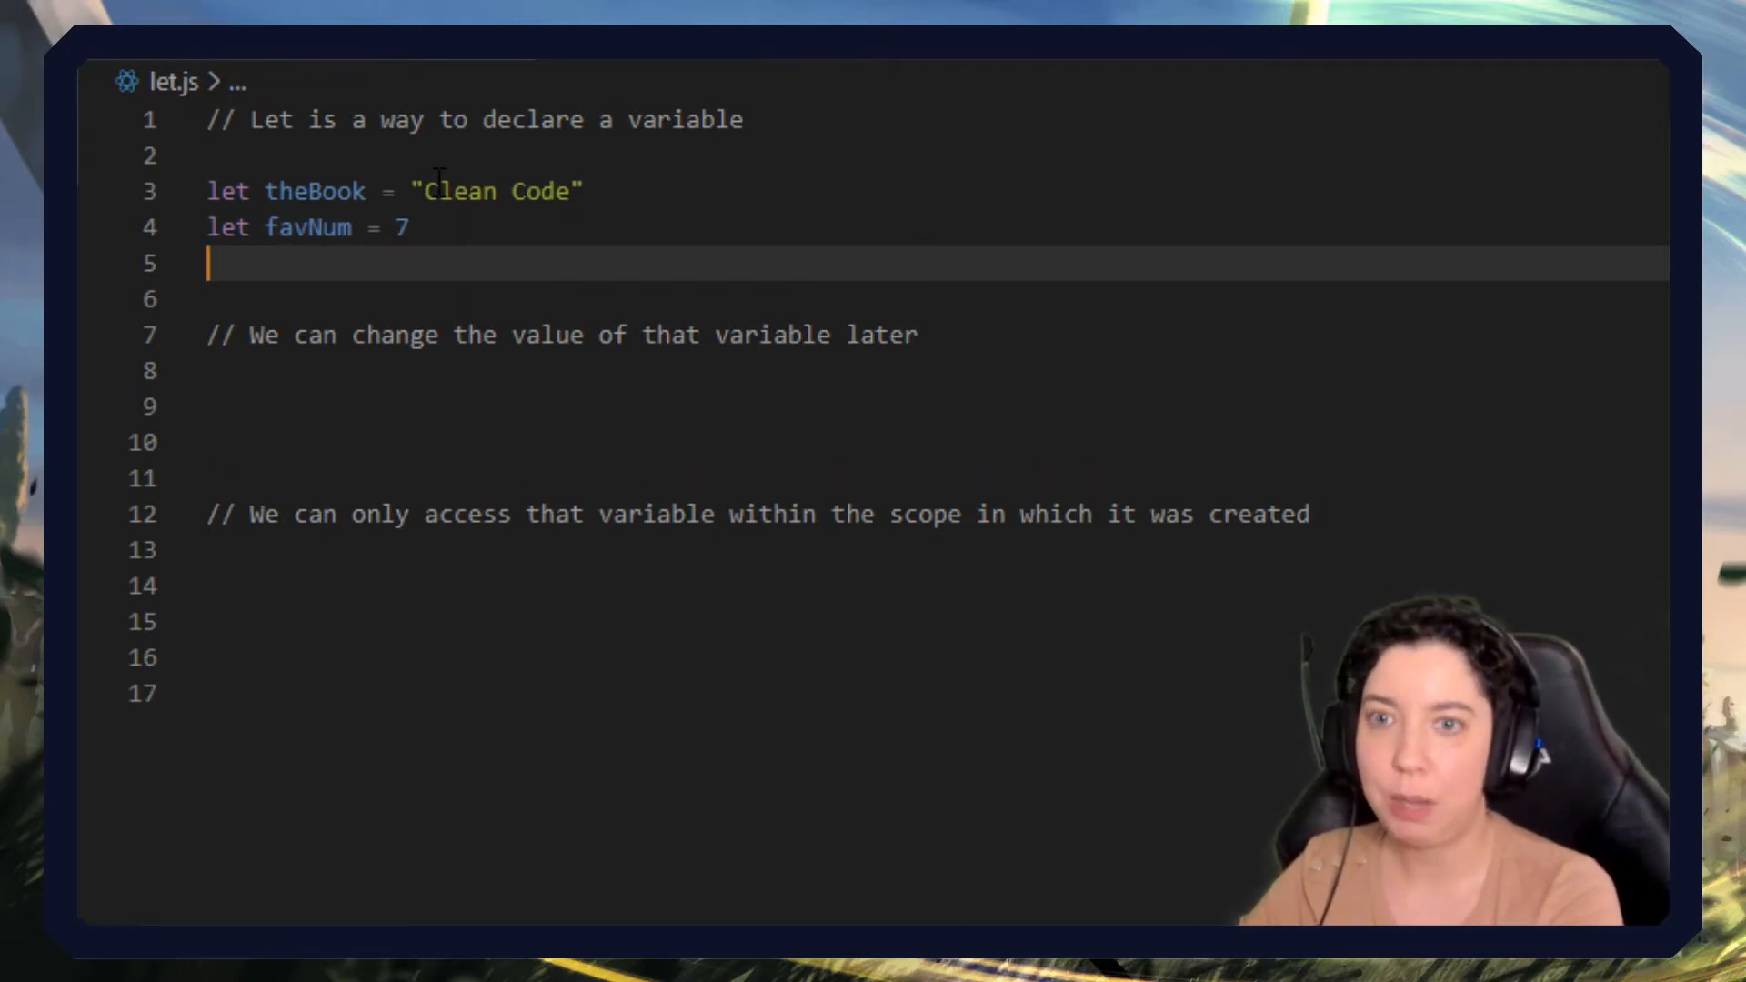
Declare arrayOfValues = [1,2,3,4] with let.
{"action": "type", "text": "let array"}
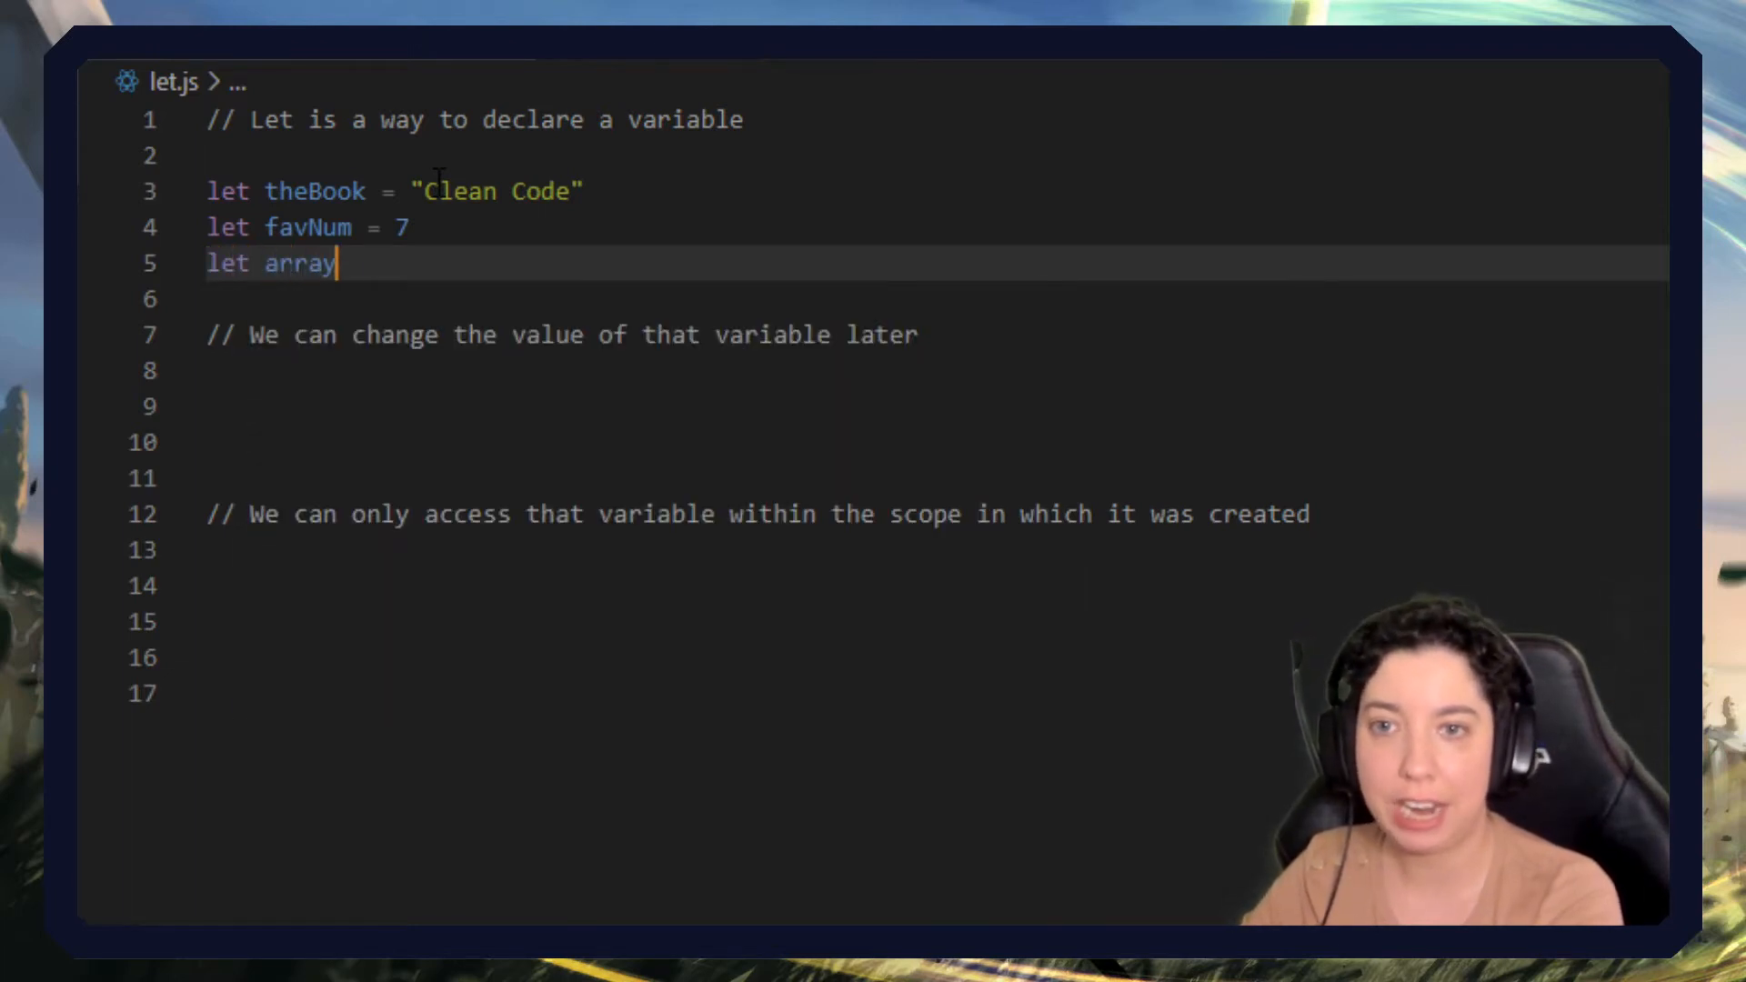
{"action": "type", "text": "Of"}
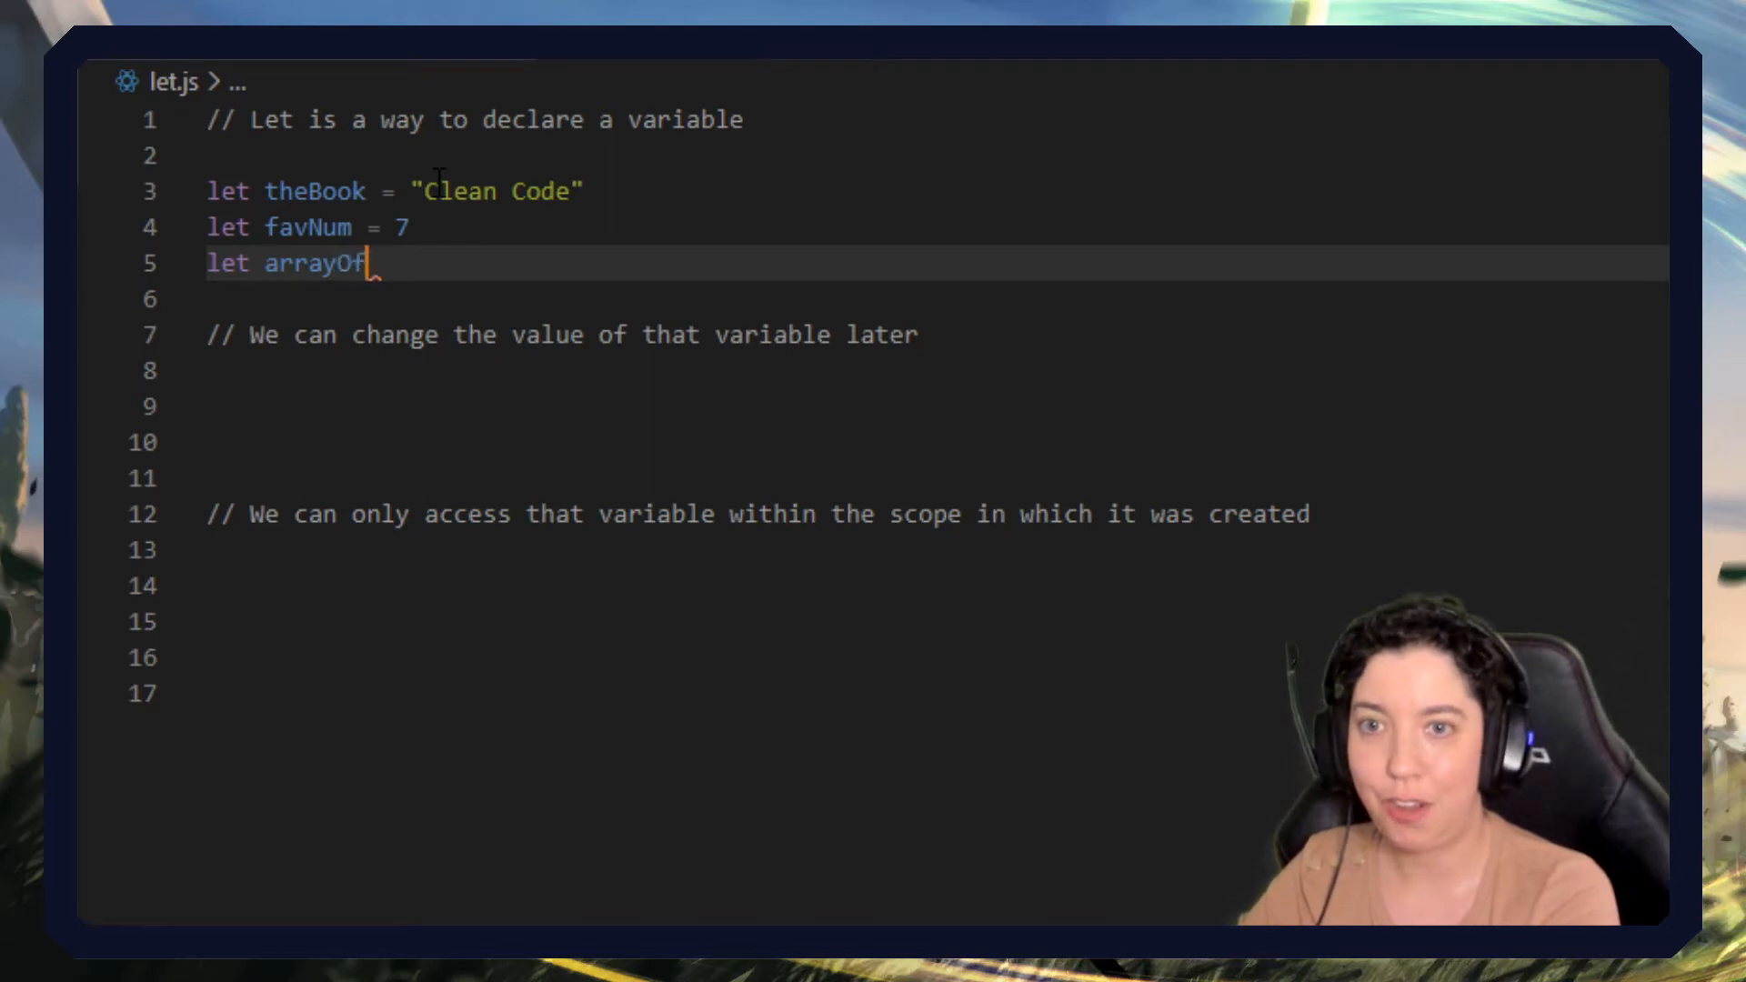
{"action": "type", "text": "Values = []"}
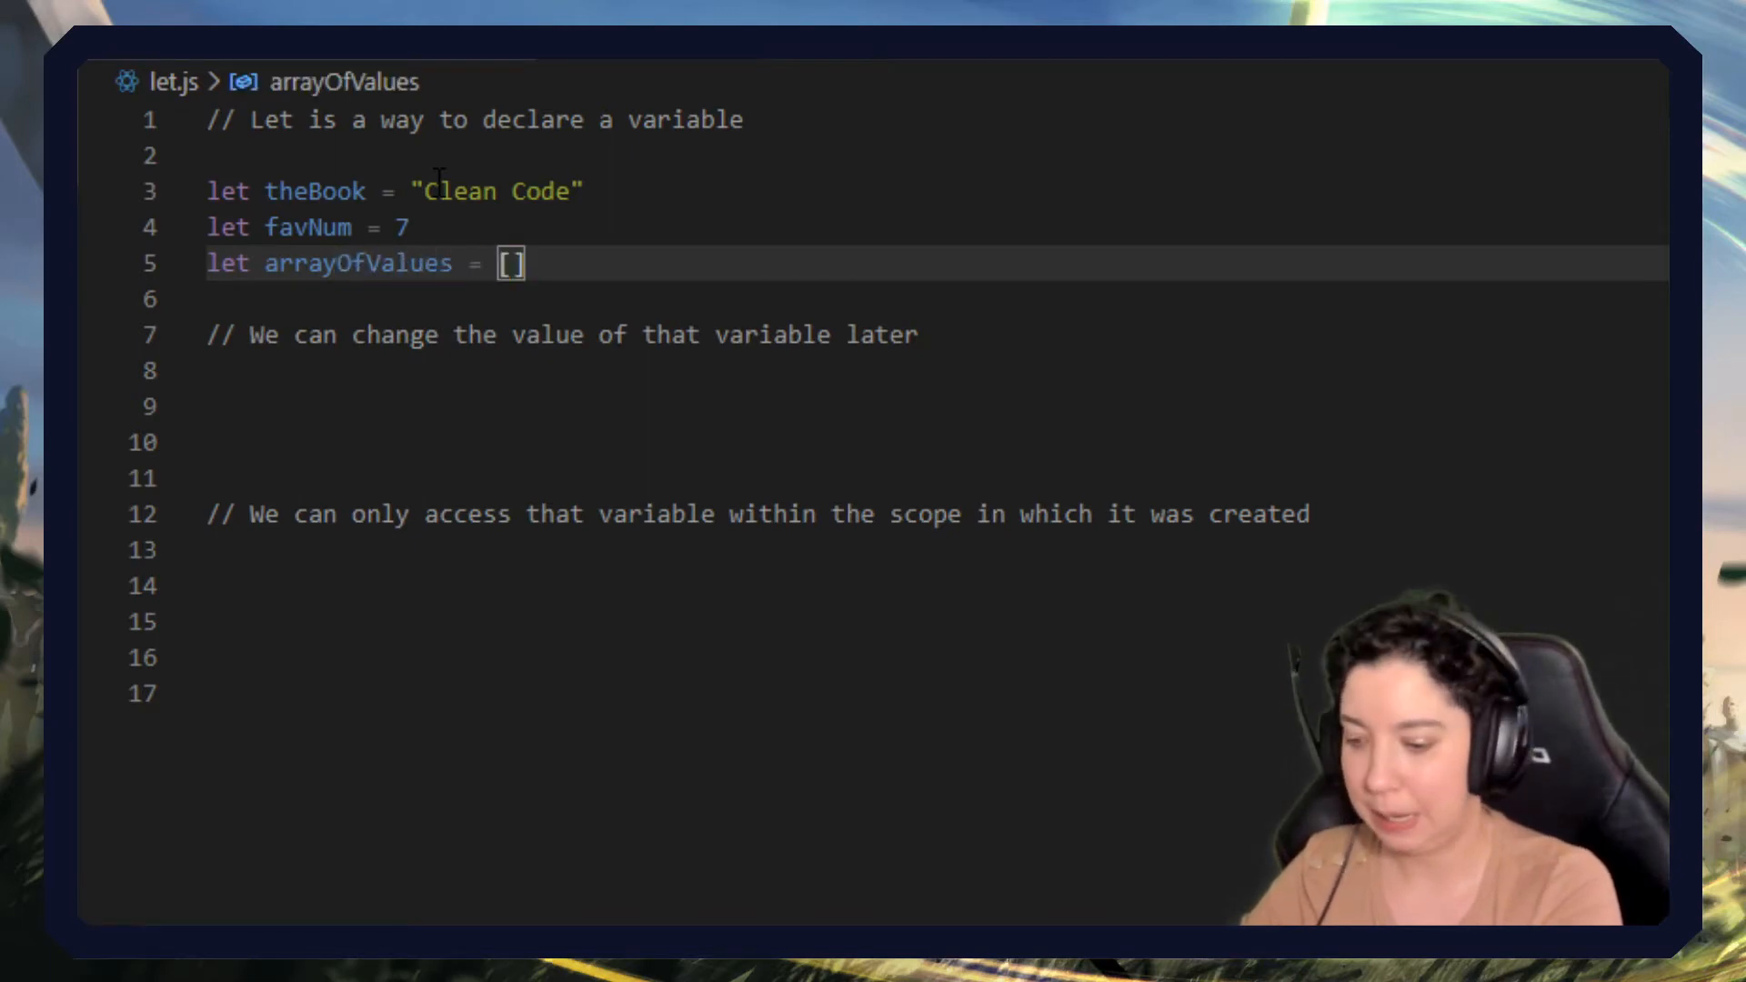
{"action": "type", "text": "1,2,3,4"}
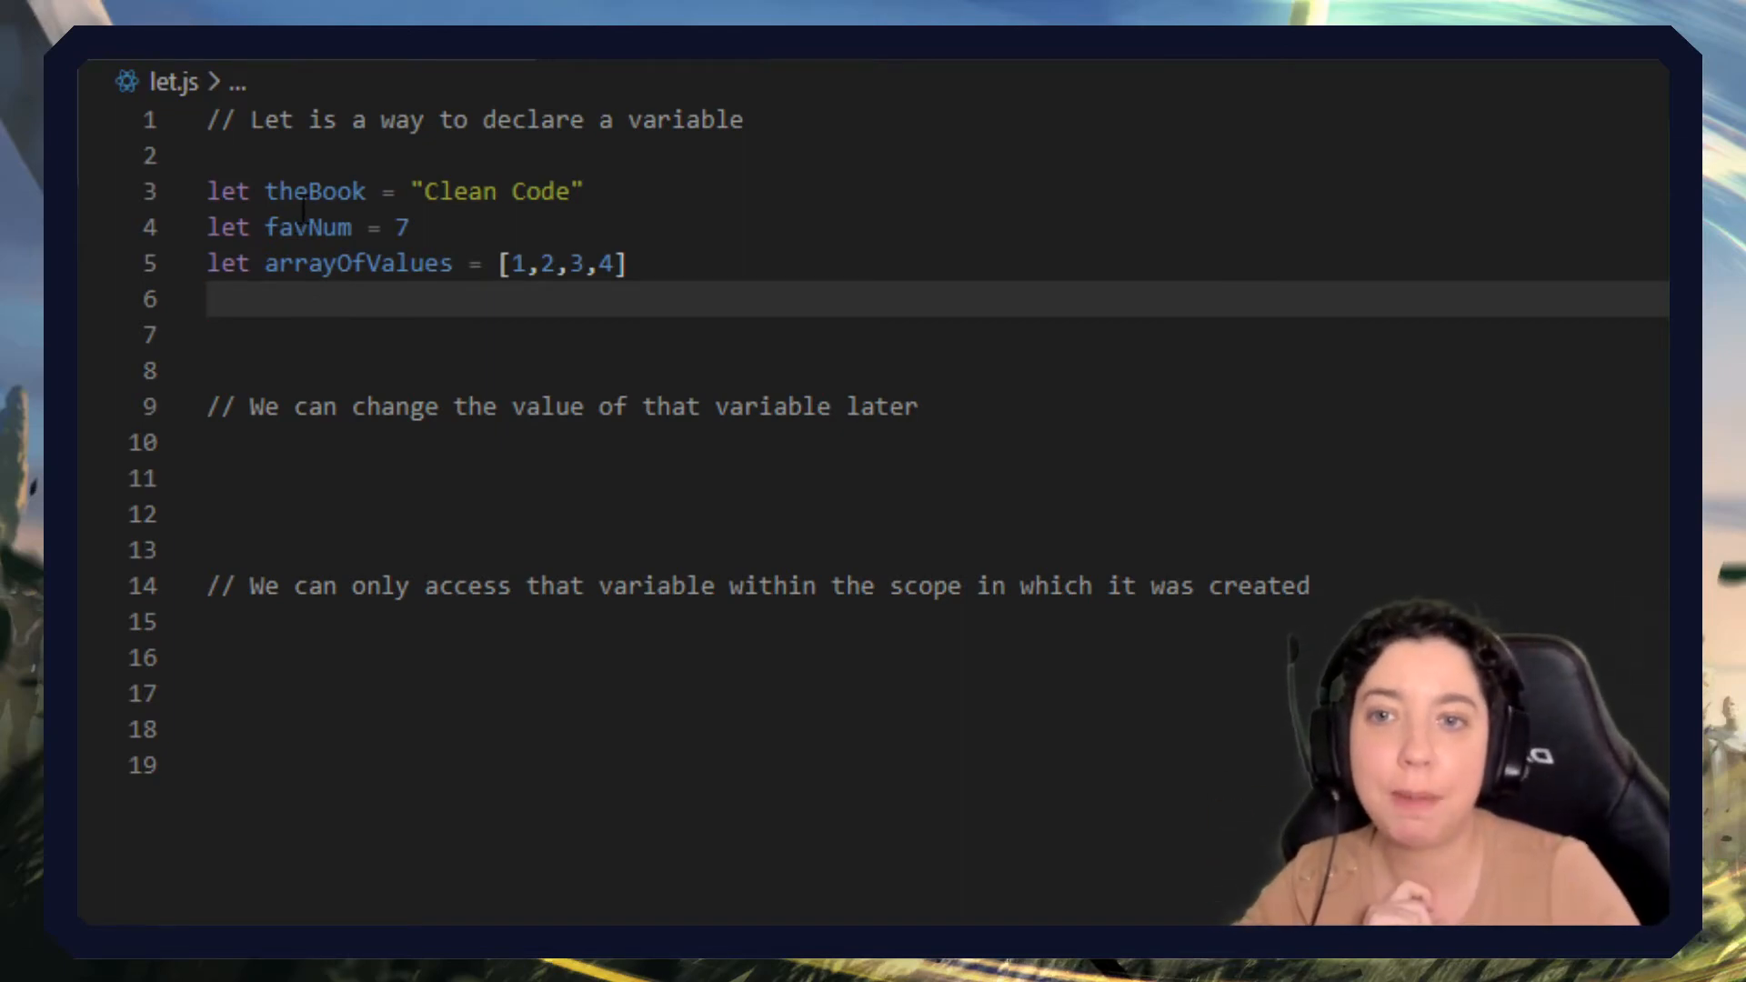
{"action": "double_click", "coordinate": [495, 190]}
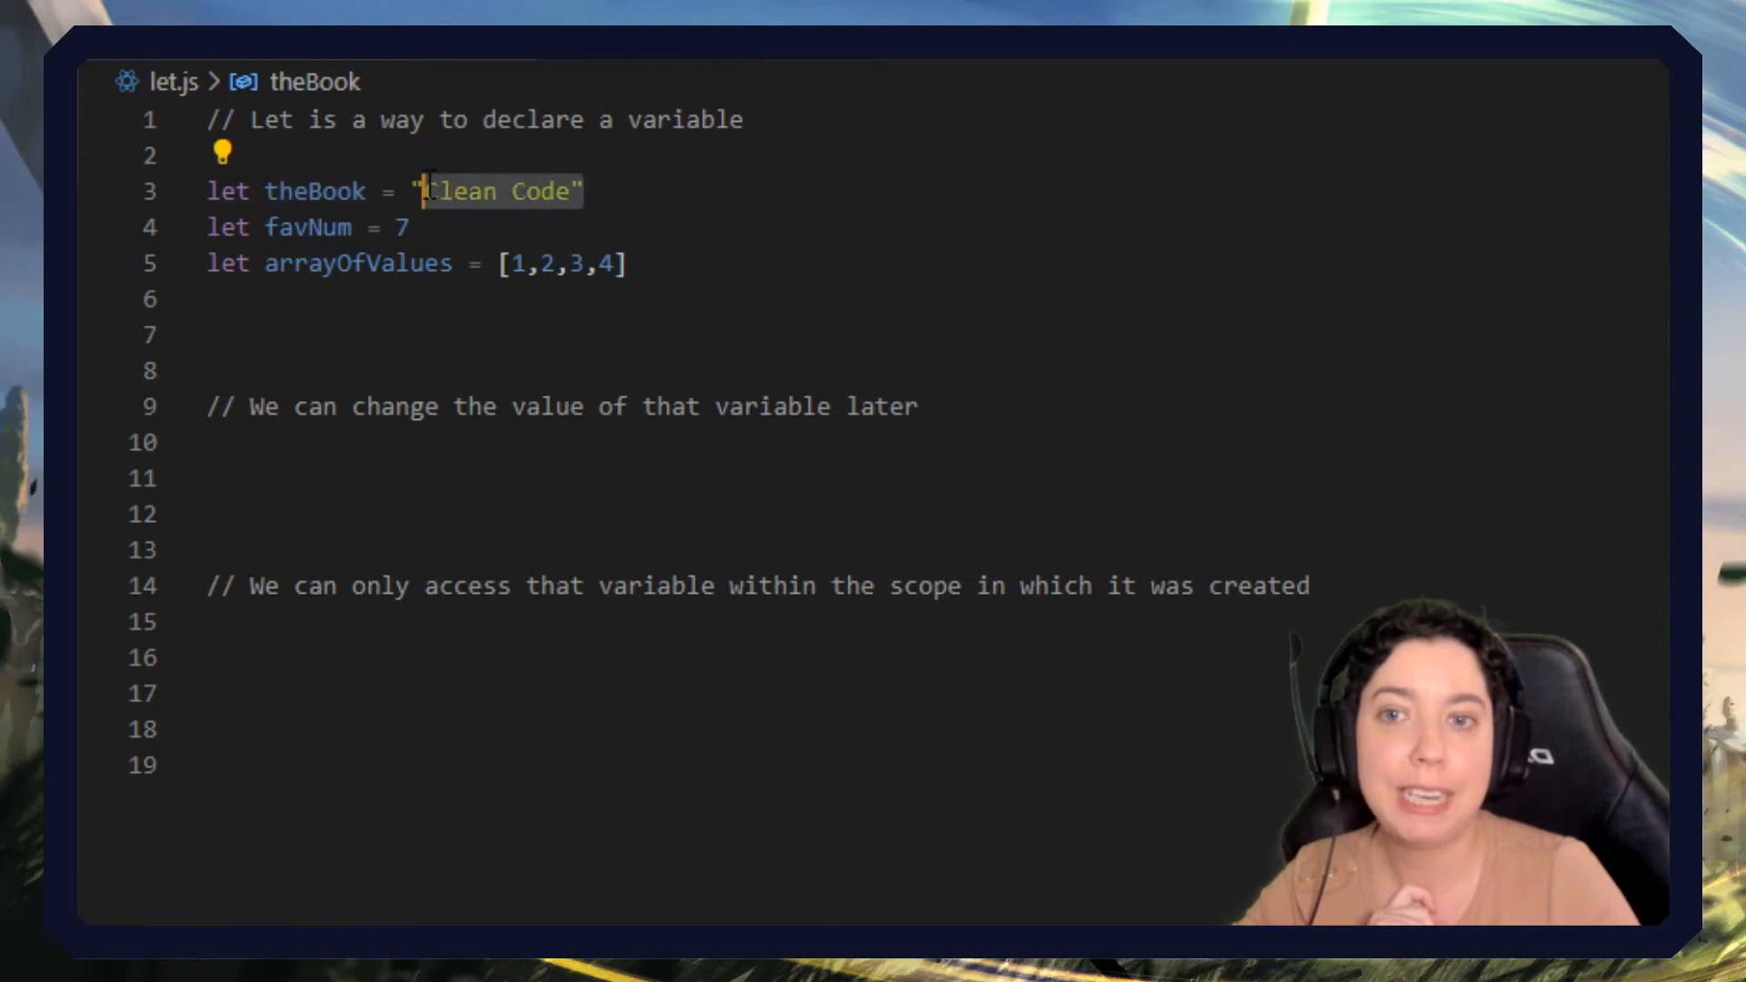
{"action": "double_click", "coordinate": [309, 227]}
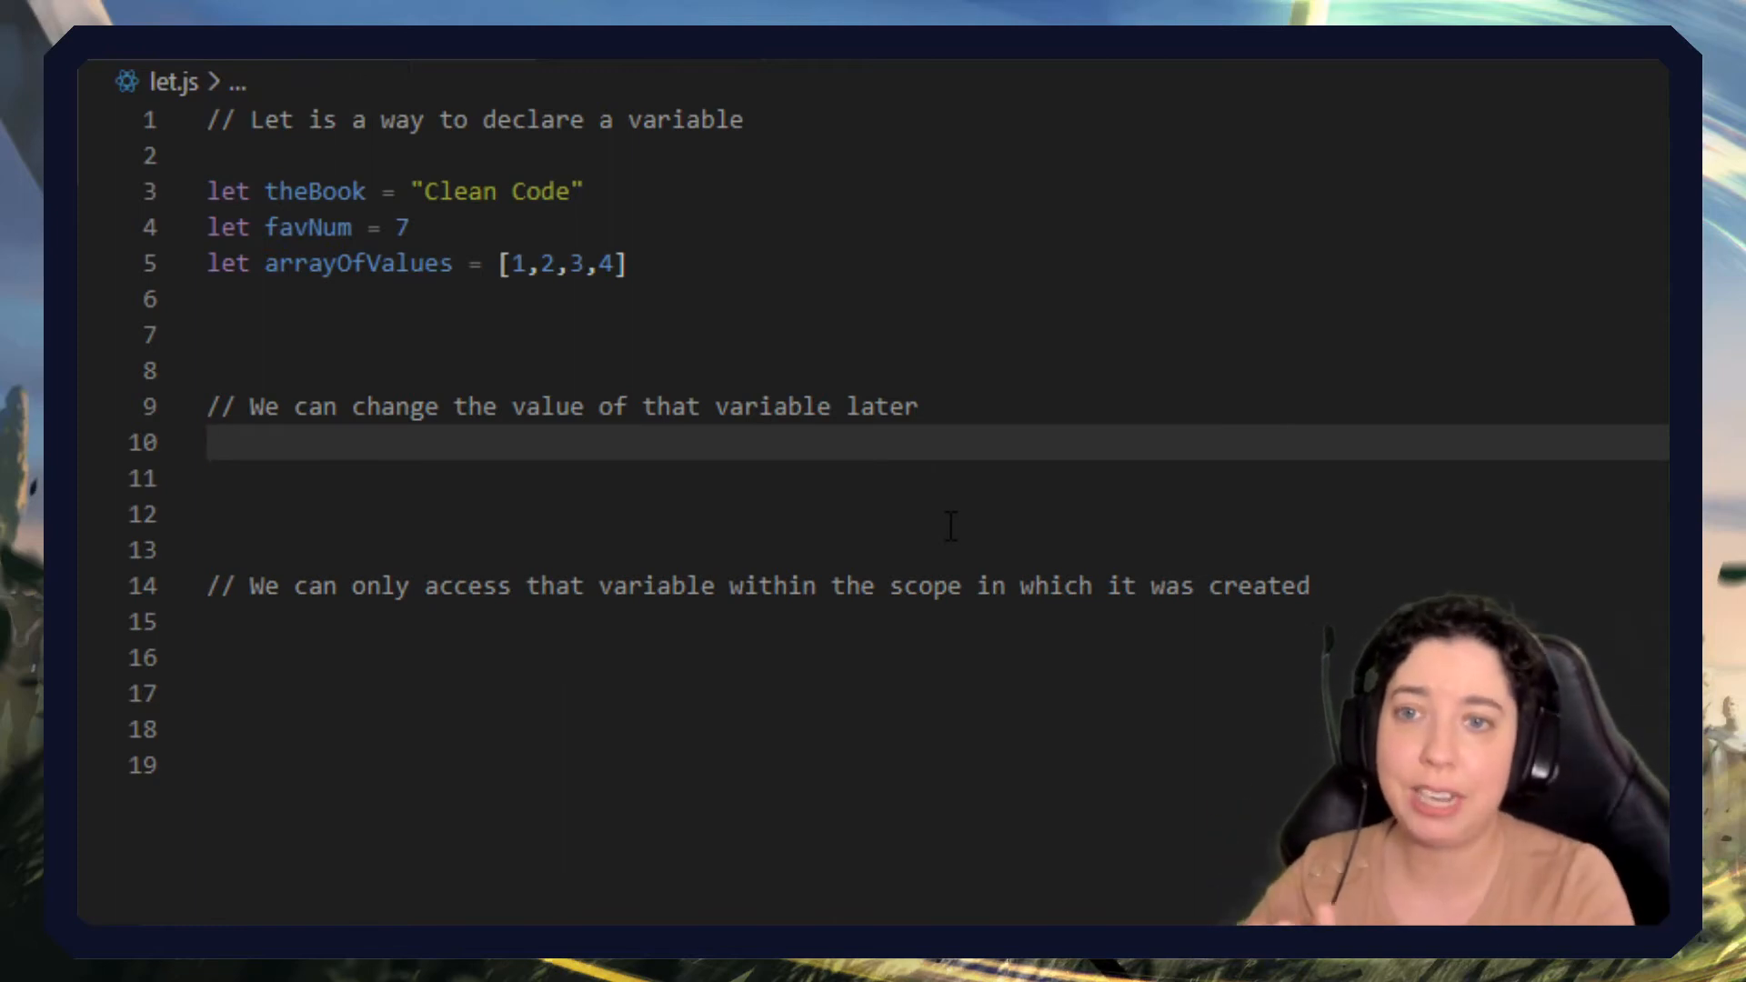
{"action": "key", "text": "enter"}
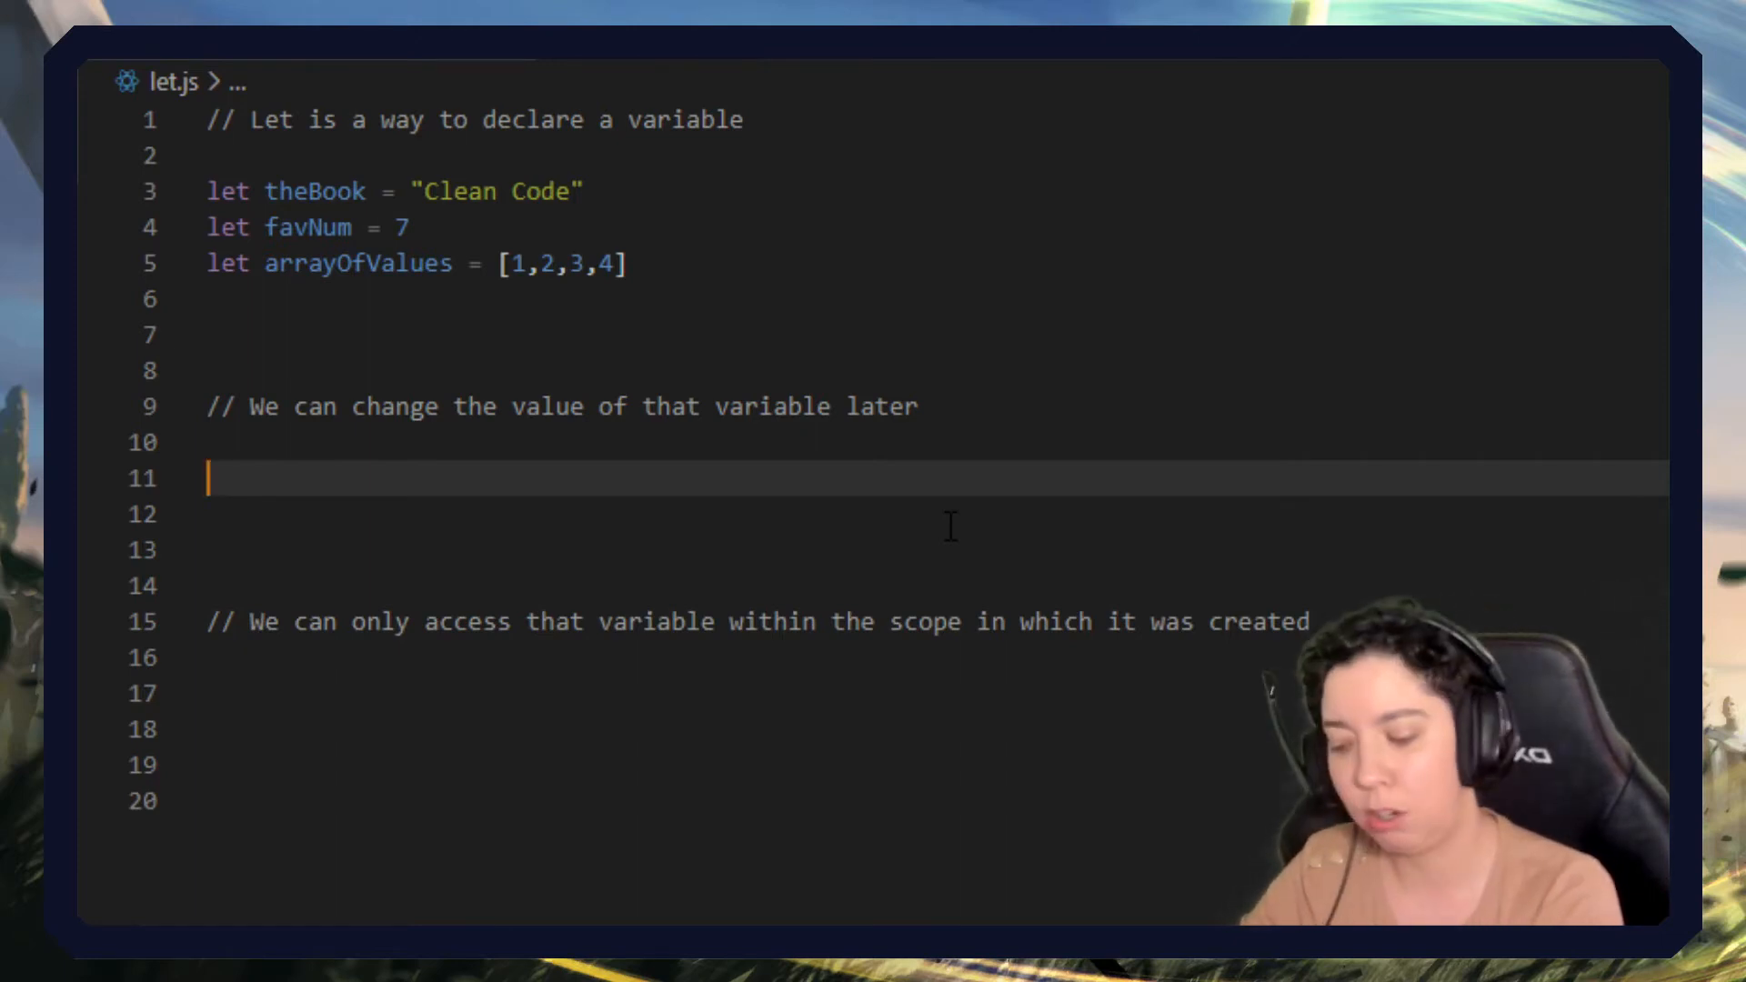
Reassign favNum = 3, highlight both favNum occurrences, and start a new line.
{"action": "type", "text": "favNum = 3;"}
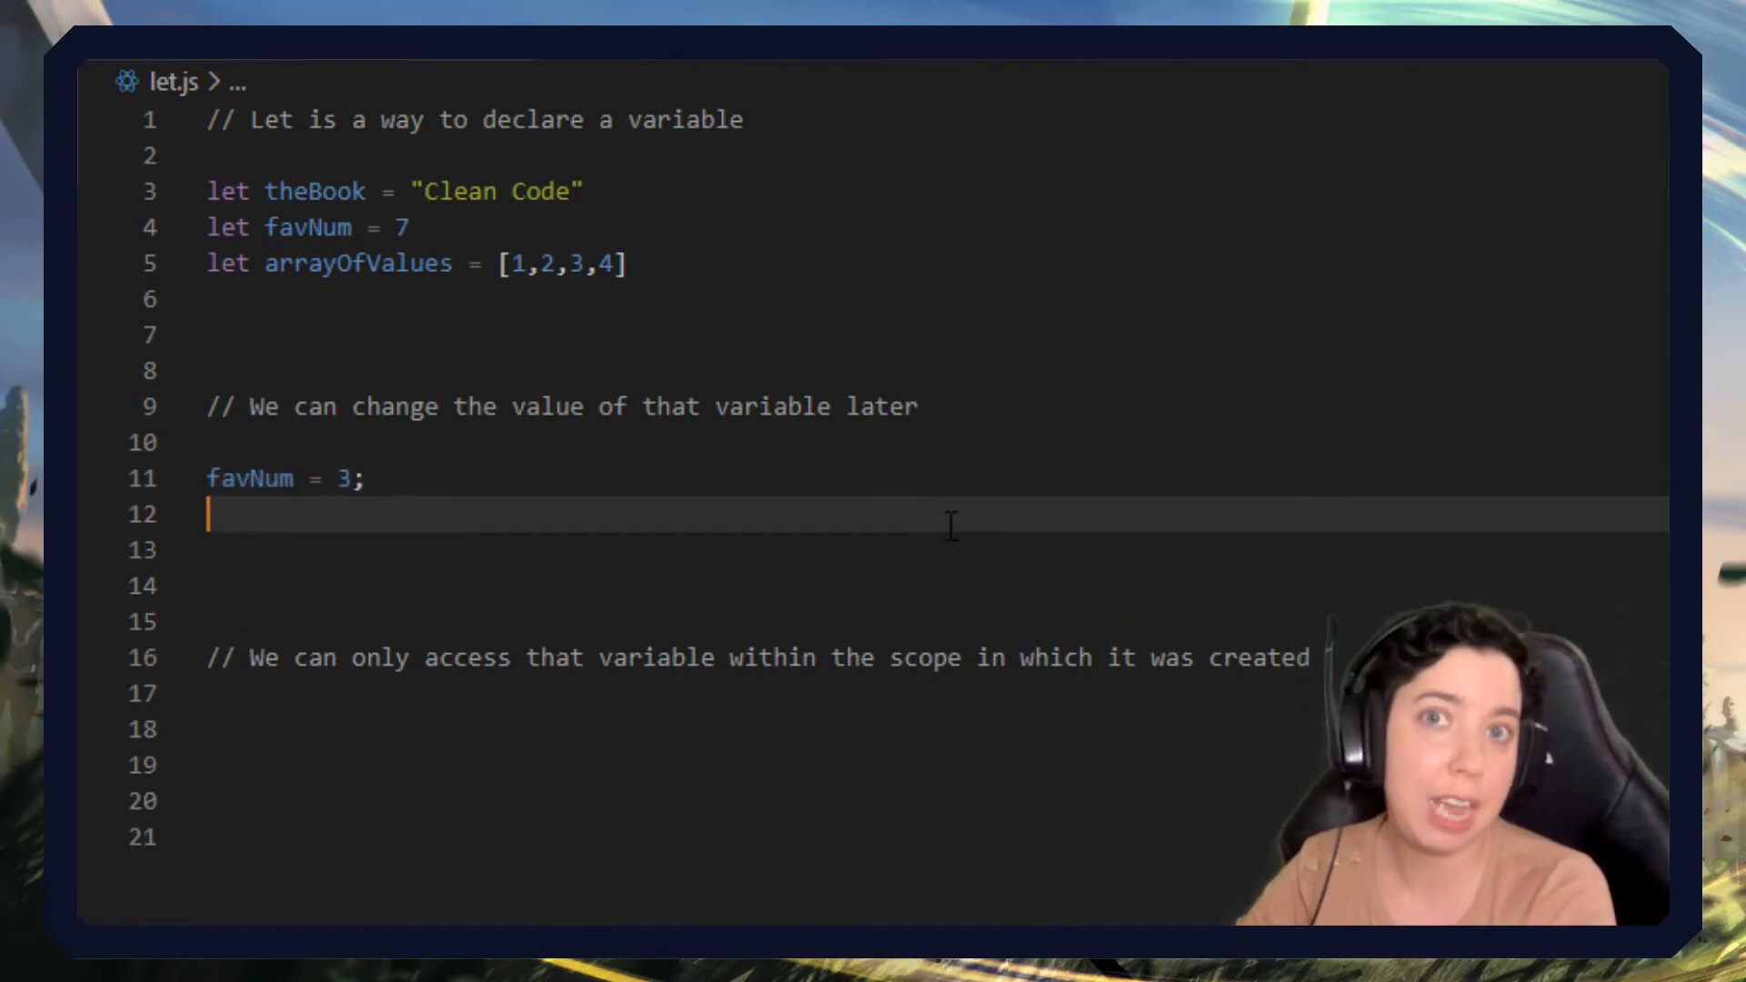
{"action": "double_click", "coordinate": [249, 479]}
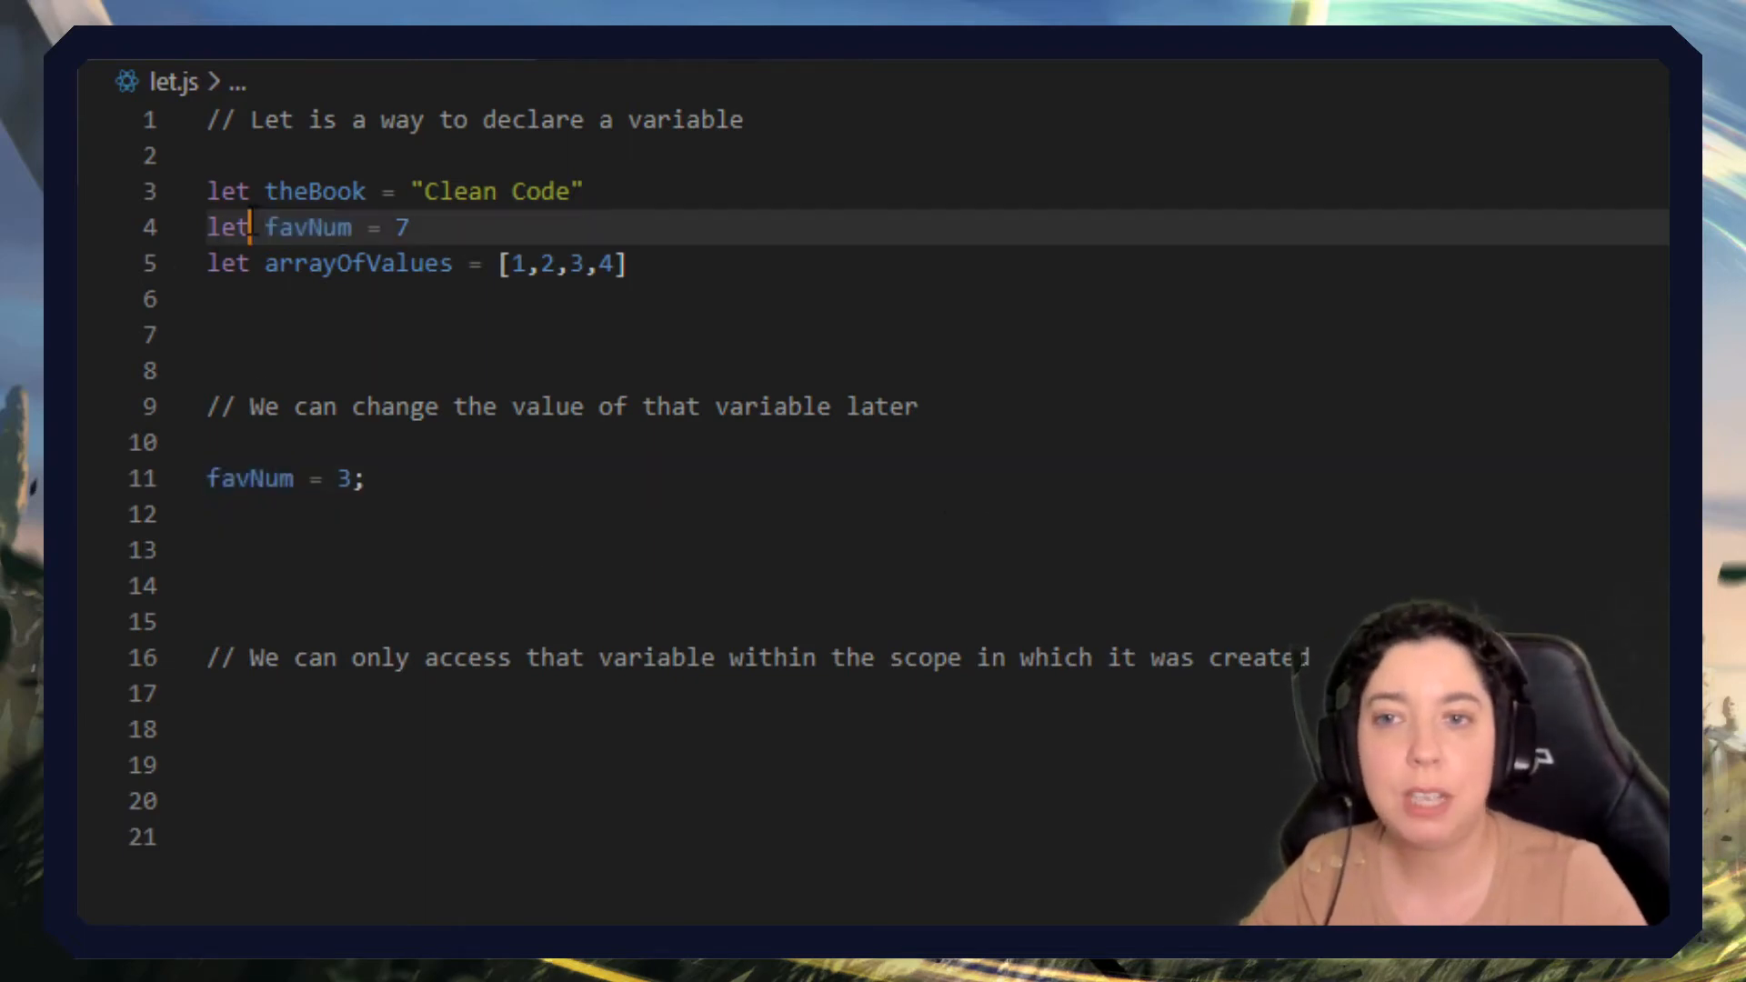
{"action": "double_click", "coordinate": [307, 228]}
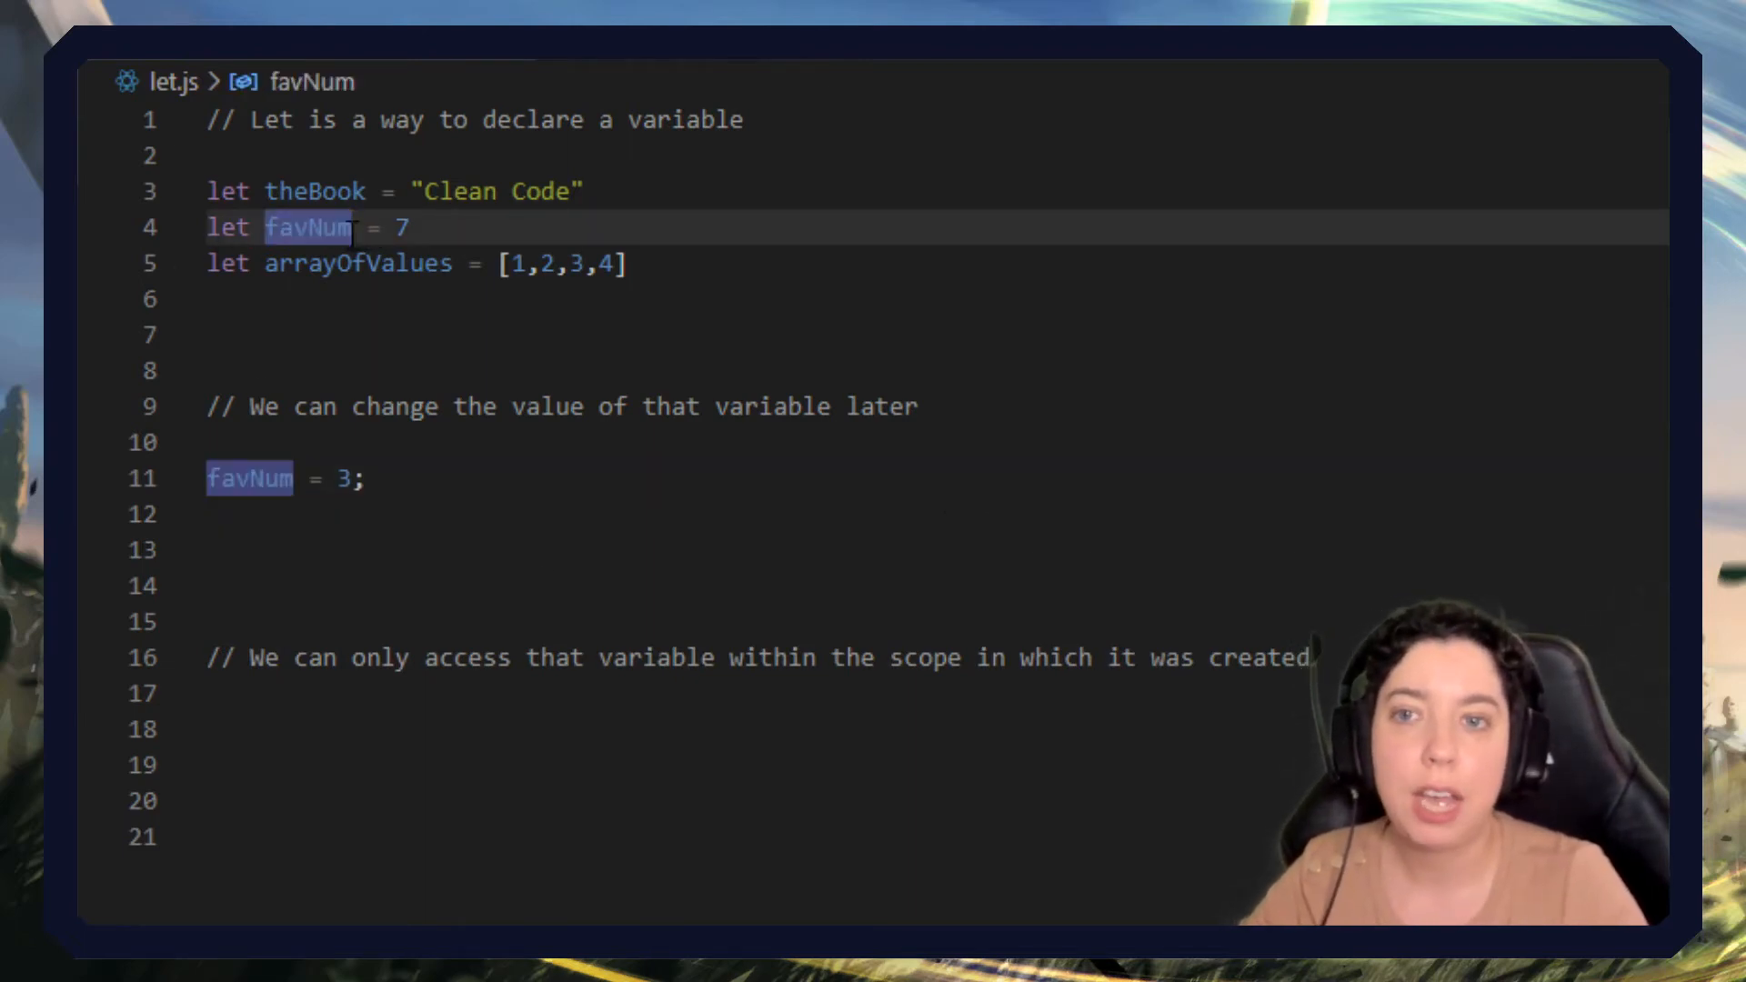
{"action": "left_click", "coordinate": [415, 227]}
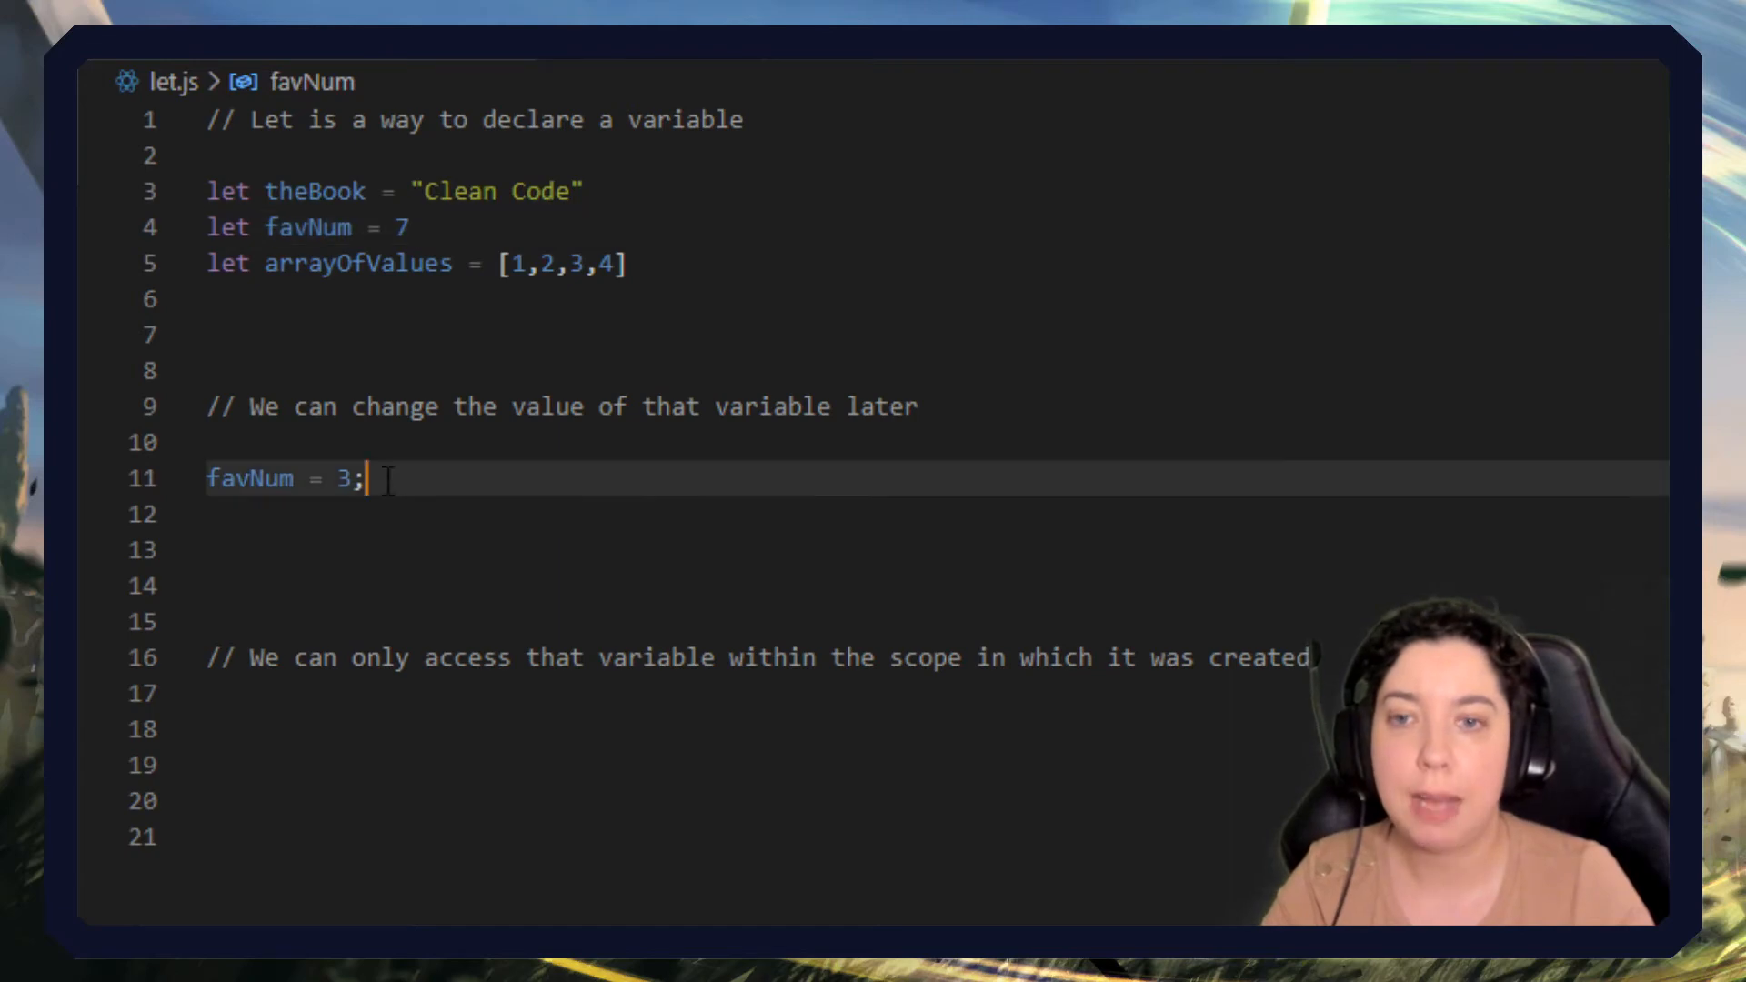
{"action": "key", "text": "Enter"}
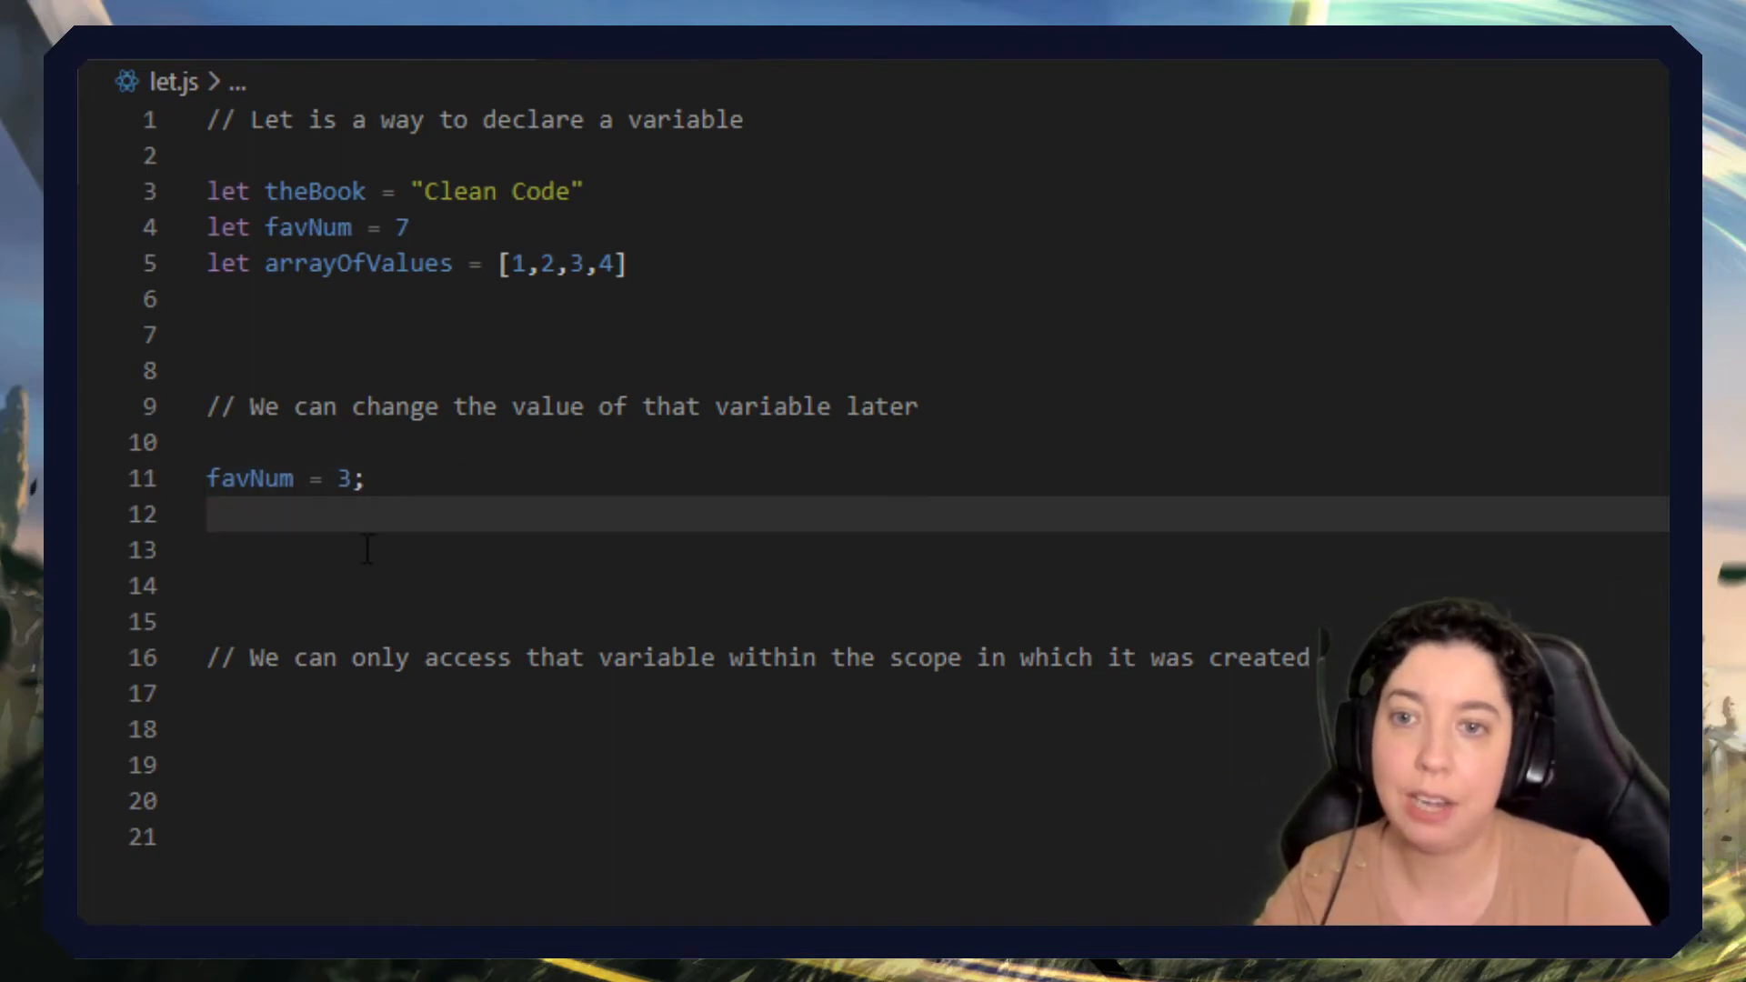
Add a comment about declaring variables without values, then let pants, shirt, socks.
{"action": "type", "text": "//W"}
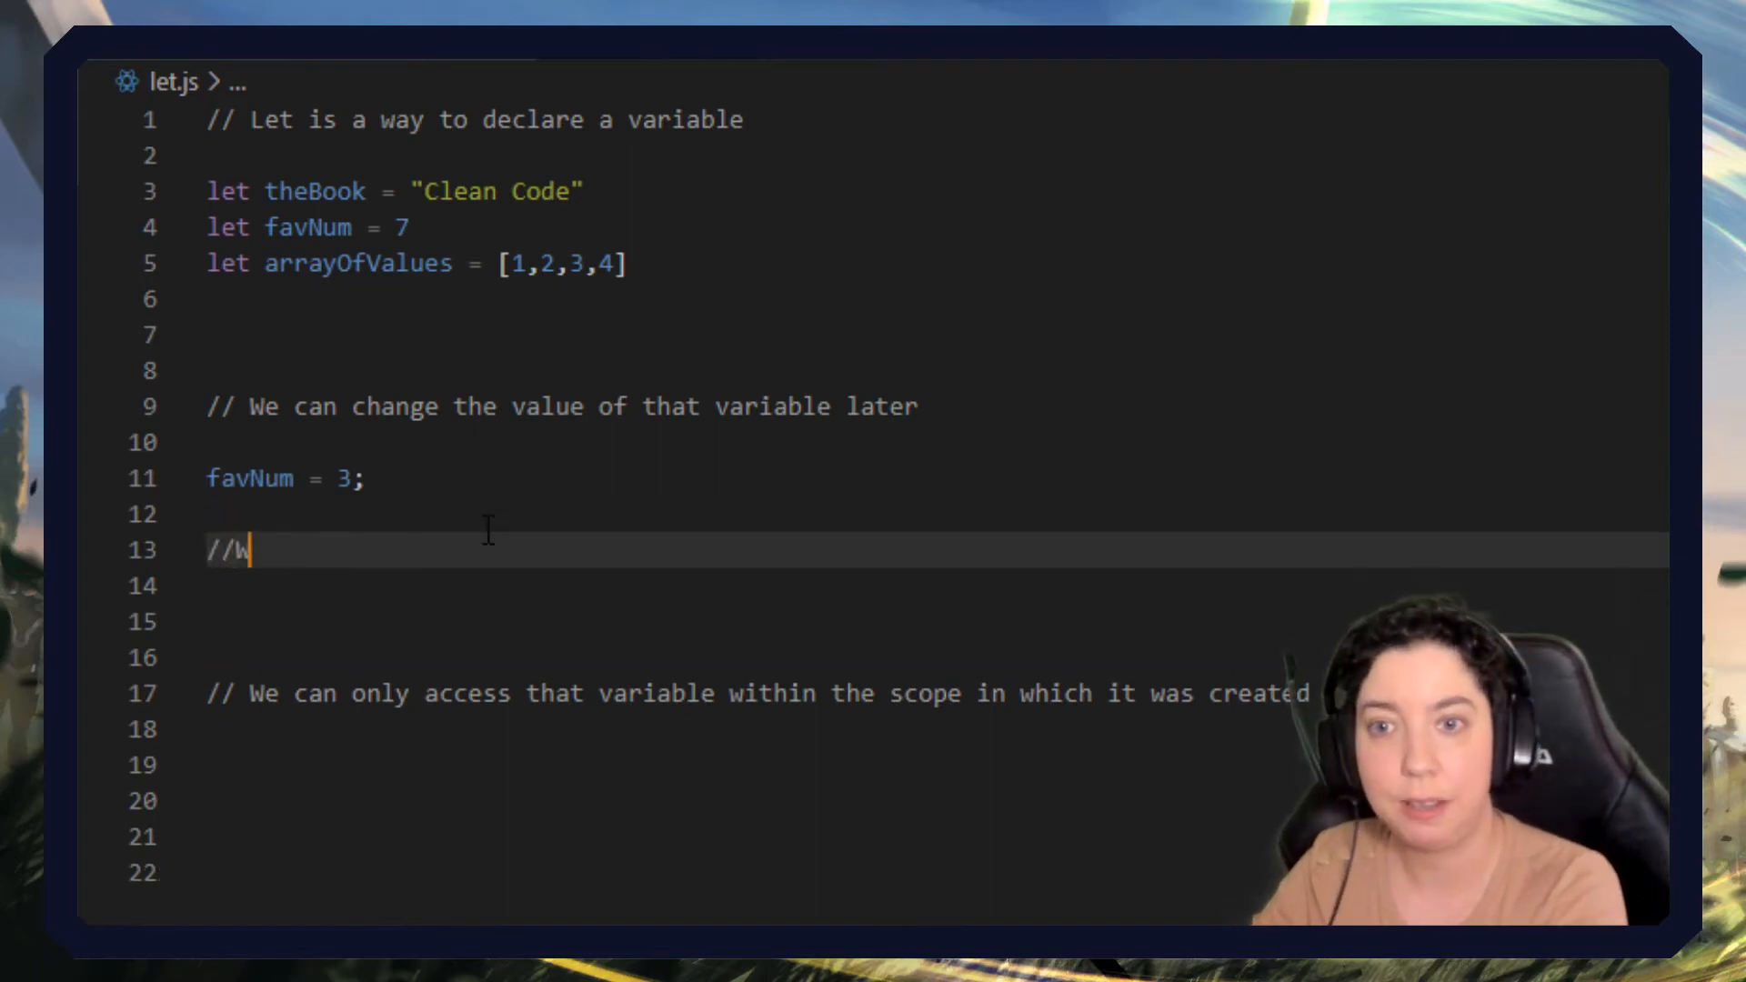
{"action": "type", "text": "e can also decla"}
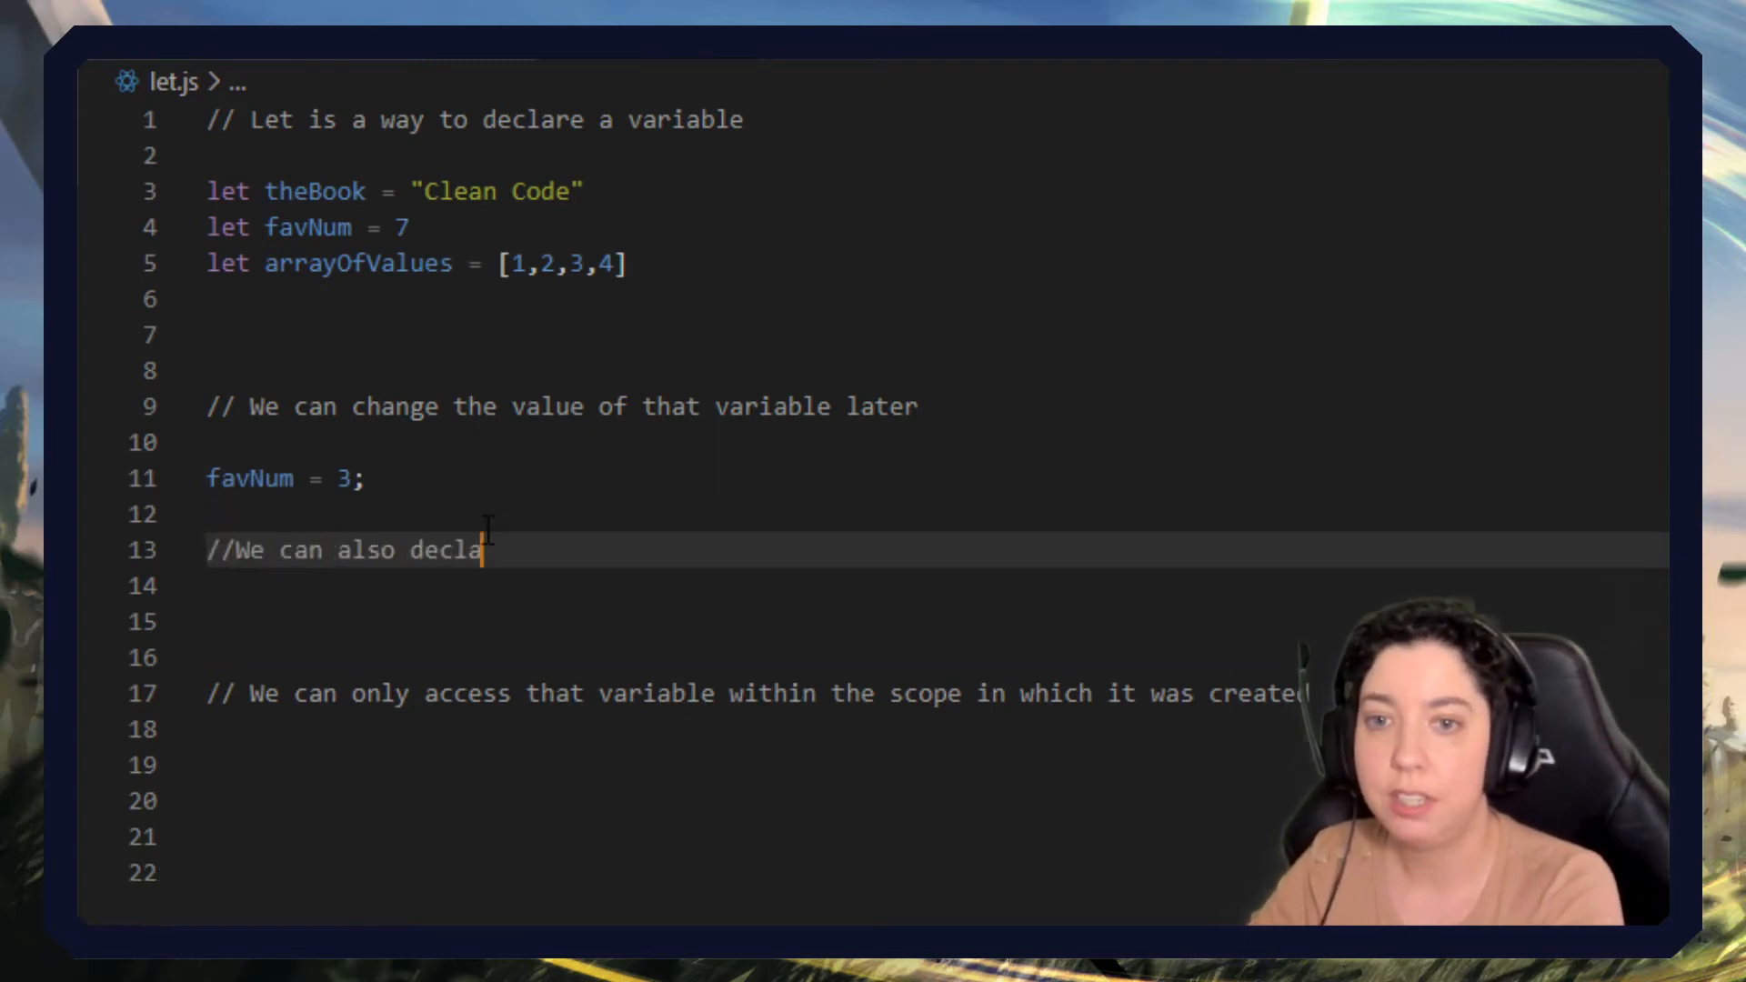
{"action": "type", "text": "re a variable without giving it a value"}
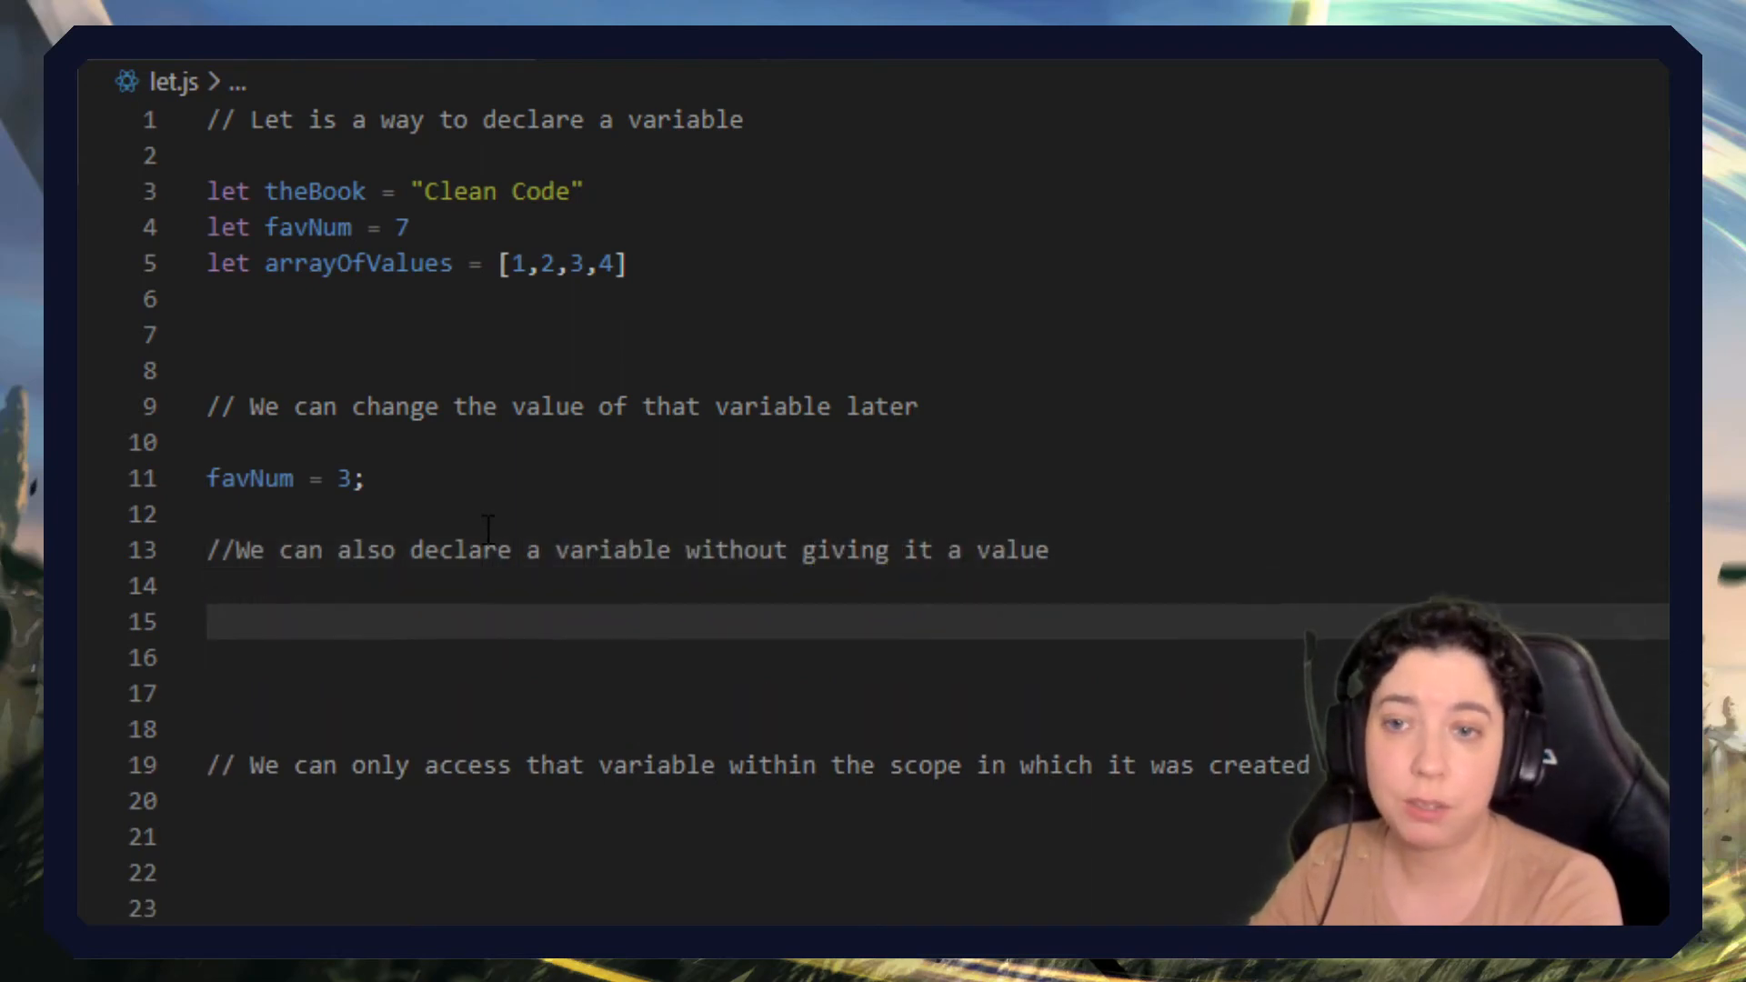
{"action": "type", "text": "let p"}
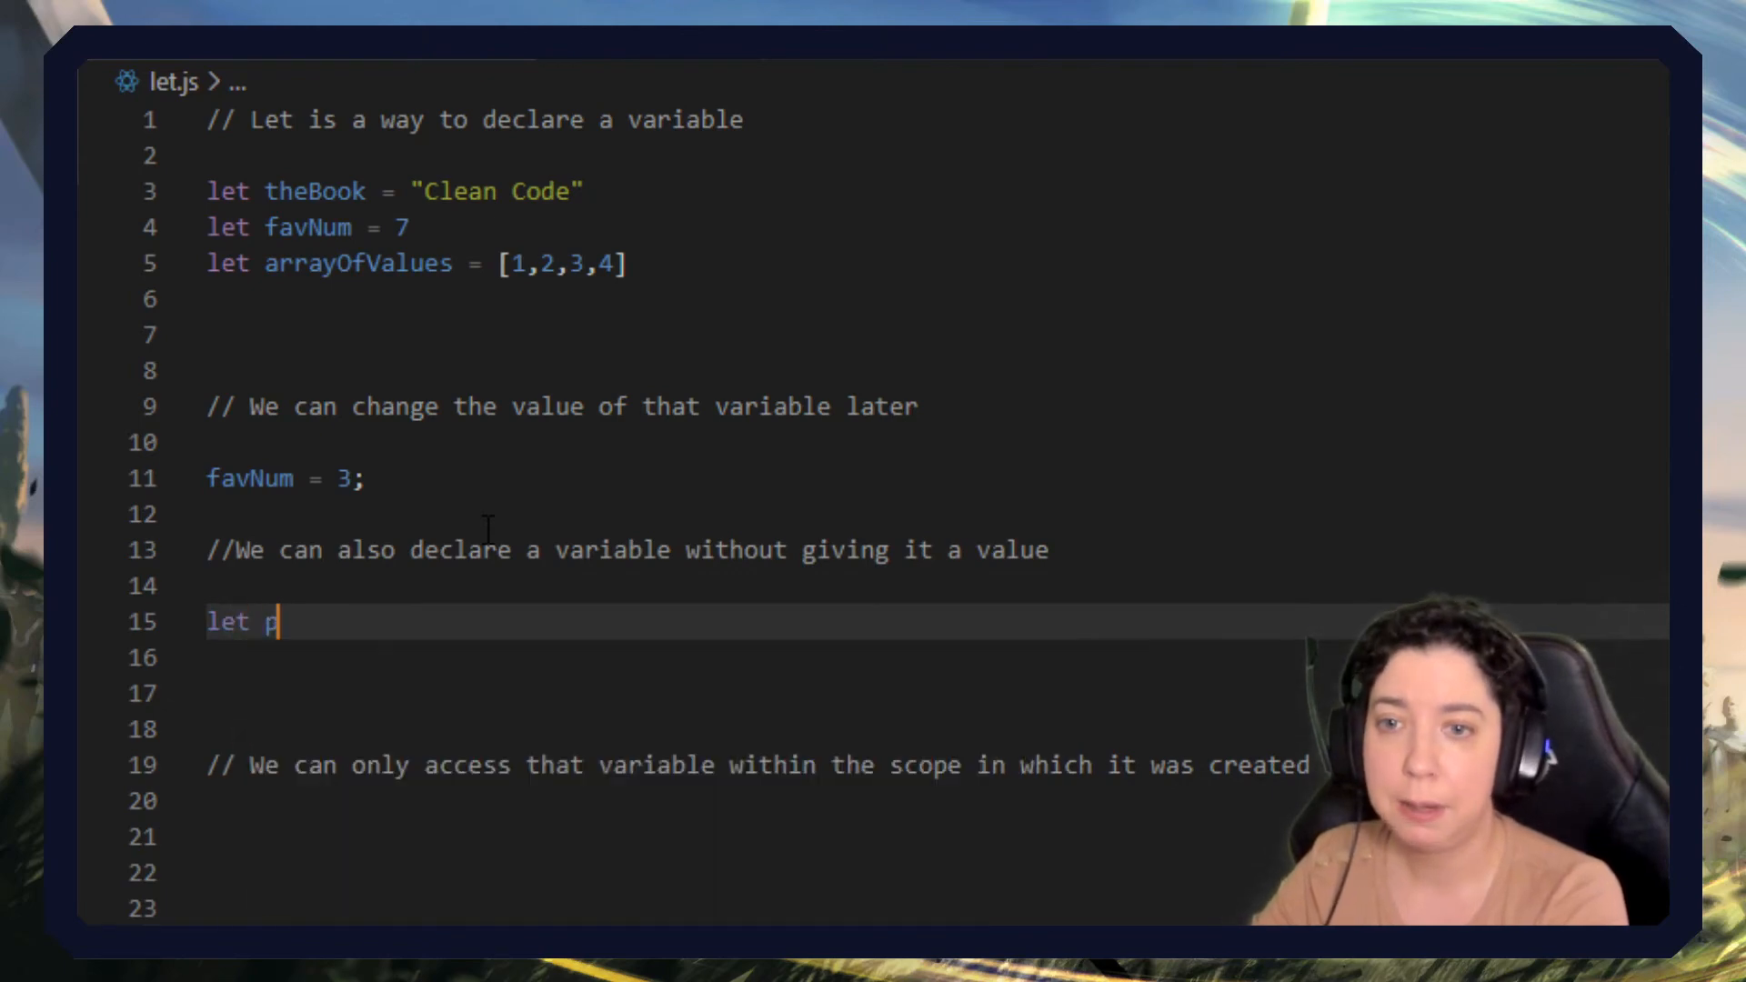
{"action": "type", "text": "ants,"}
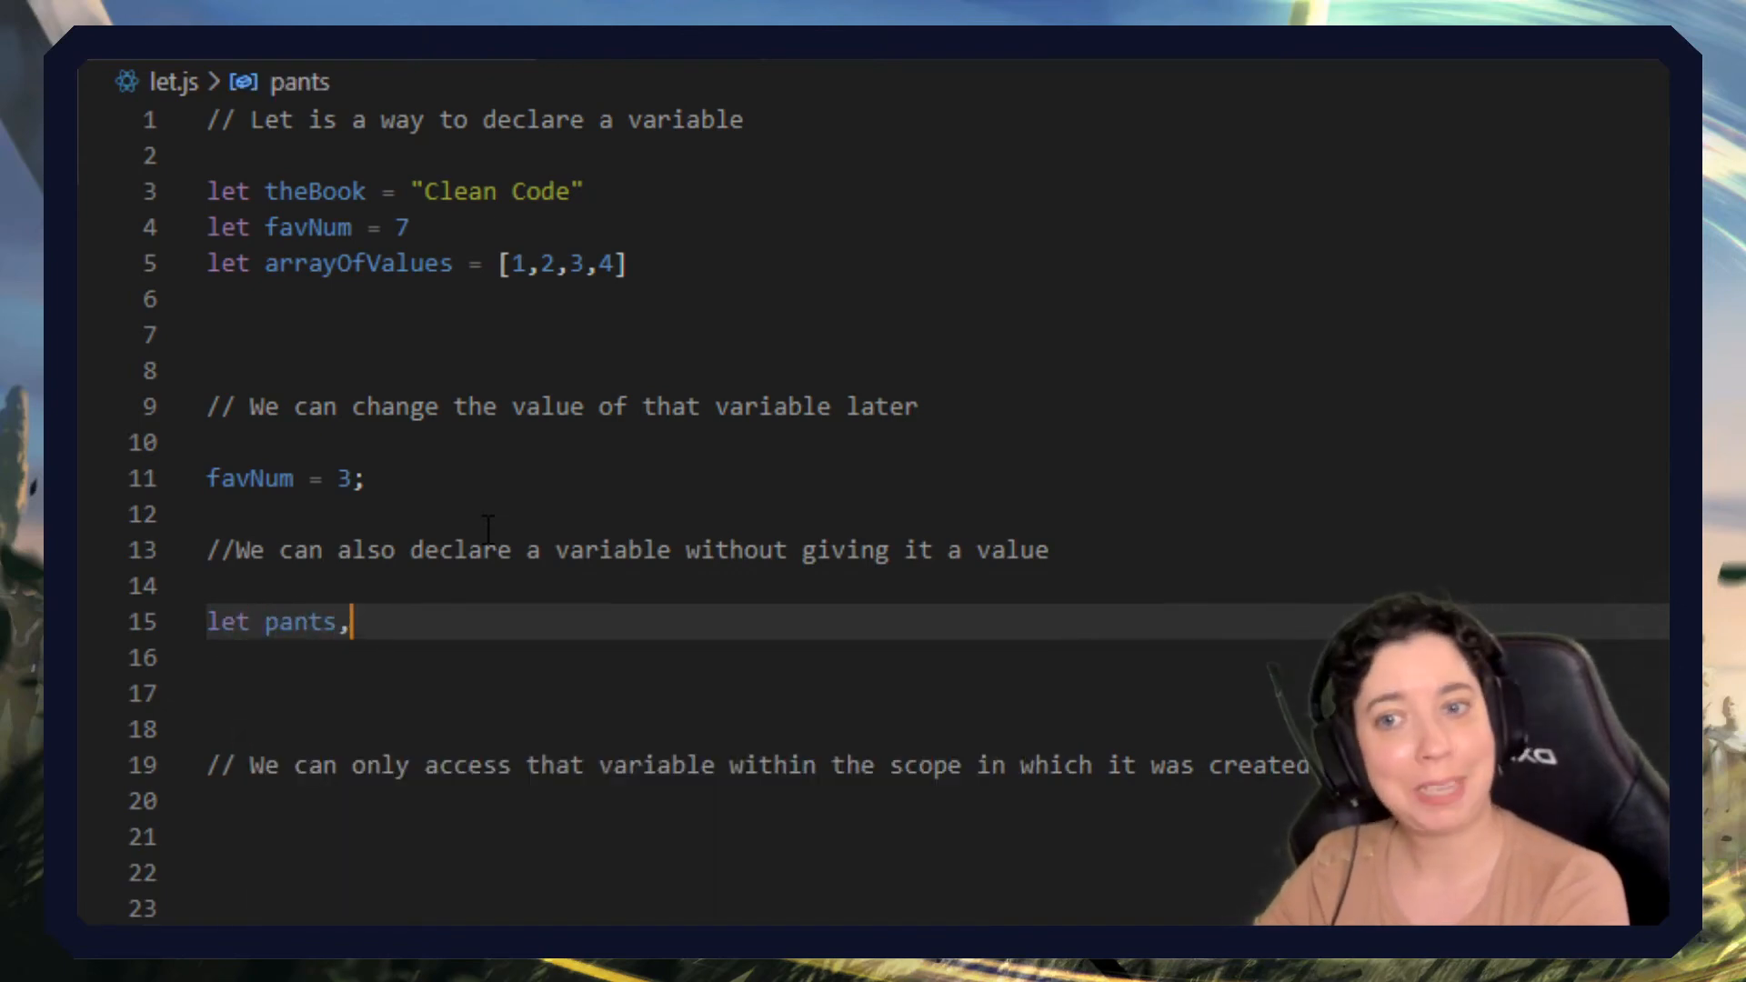
{"action": "type", "text": "shirt, socks"}
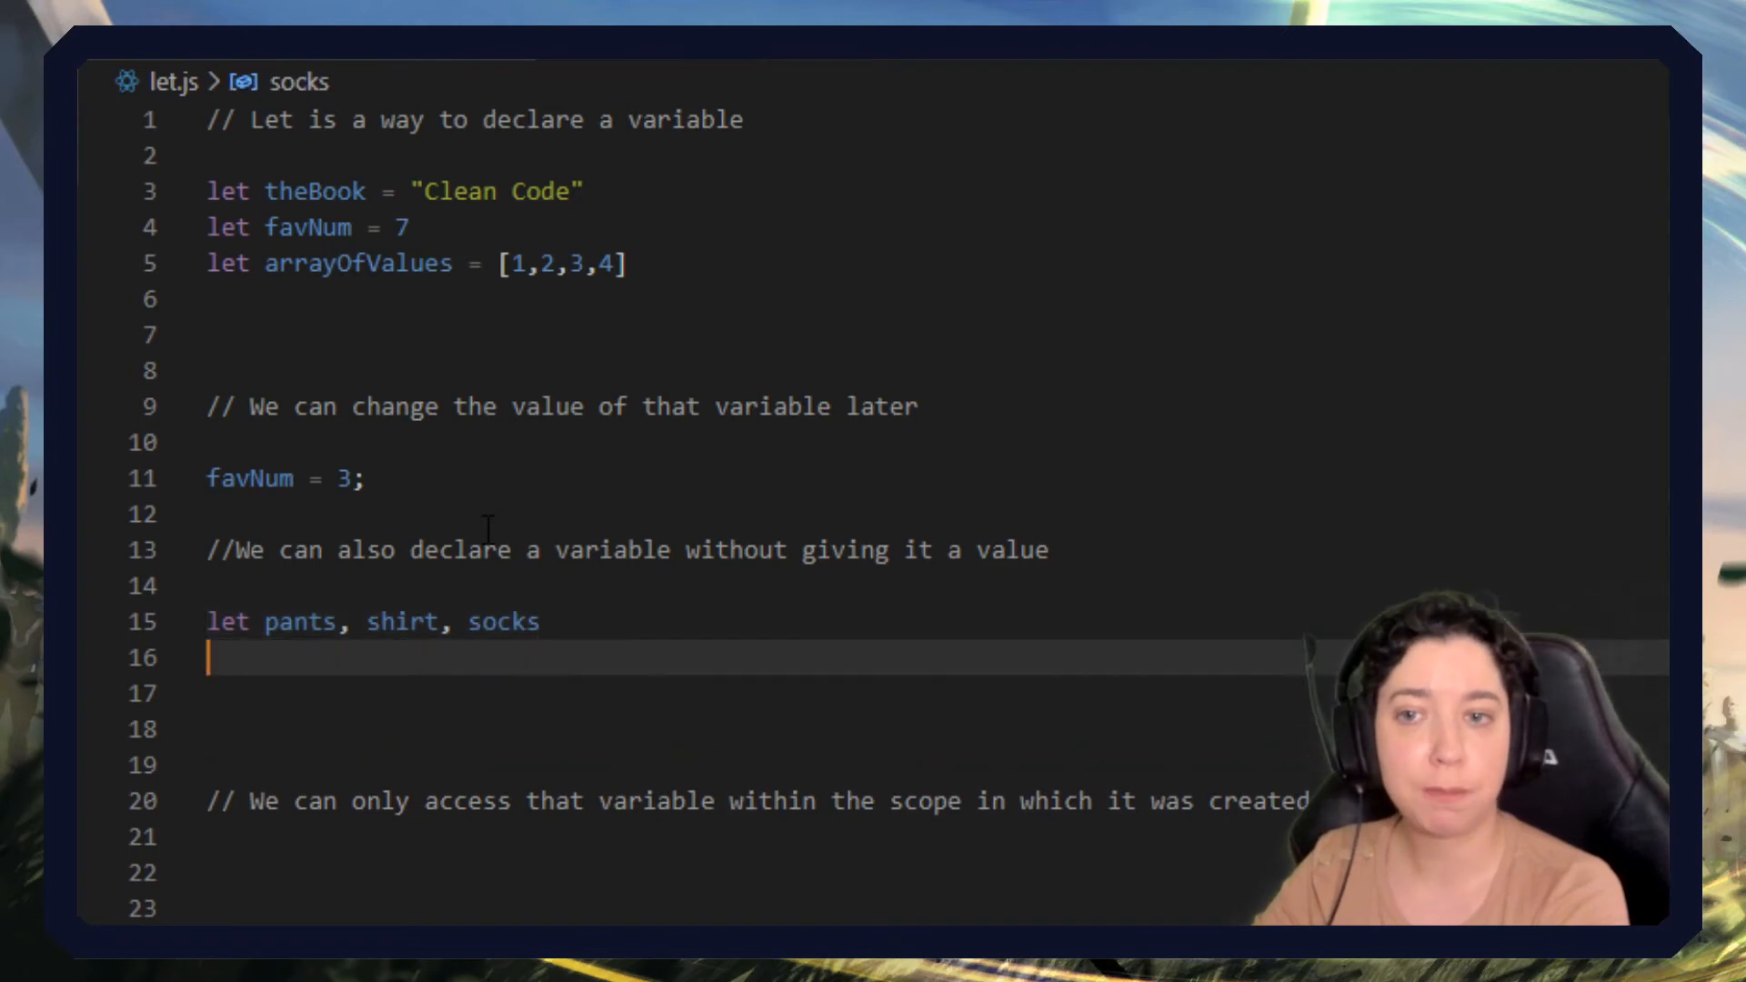
Assign pants = "Jeans", shirt = "Blouse", socks = "Warm winter socks".
{"action": "type", "text": "pants ="}
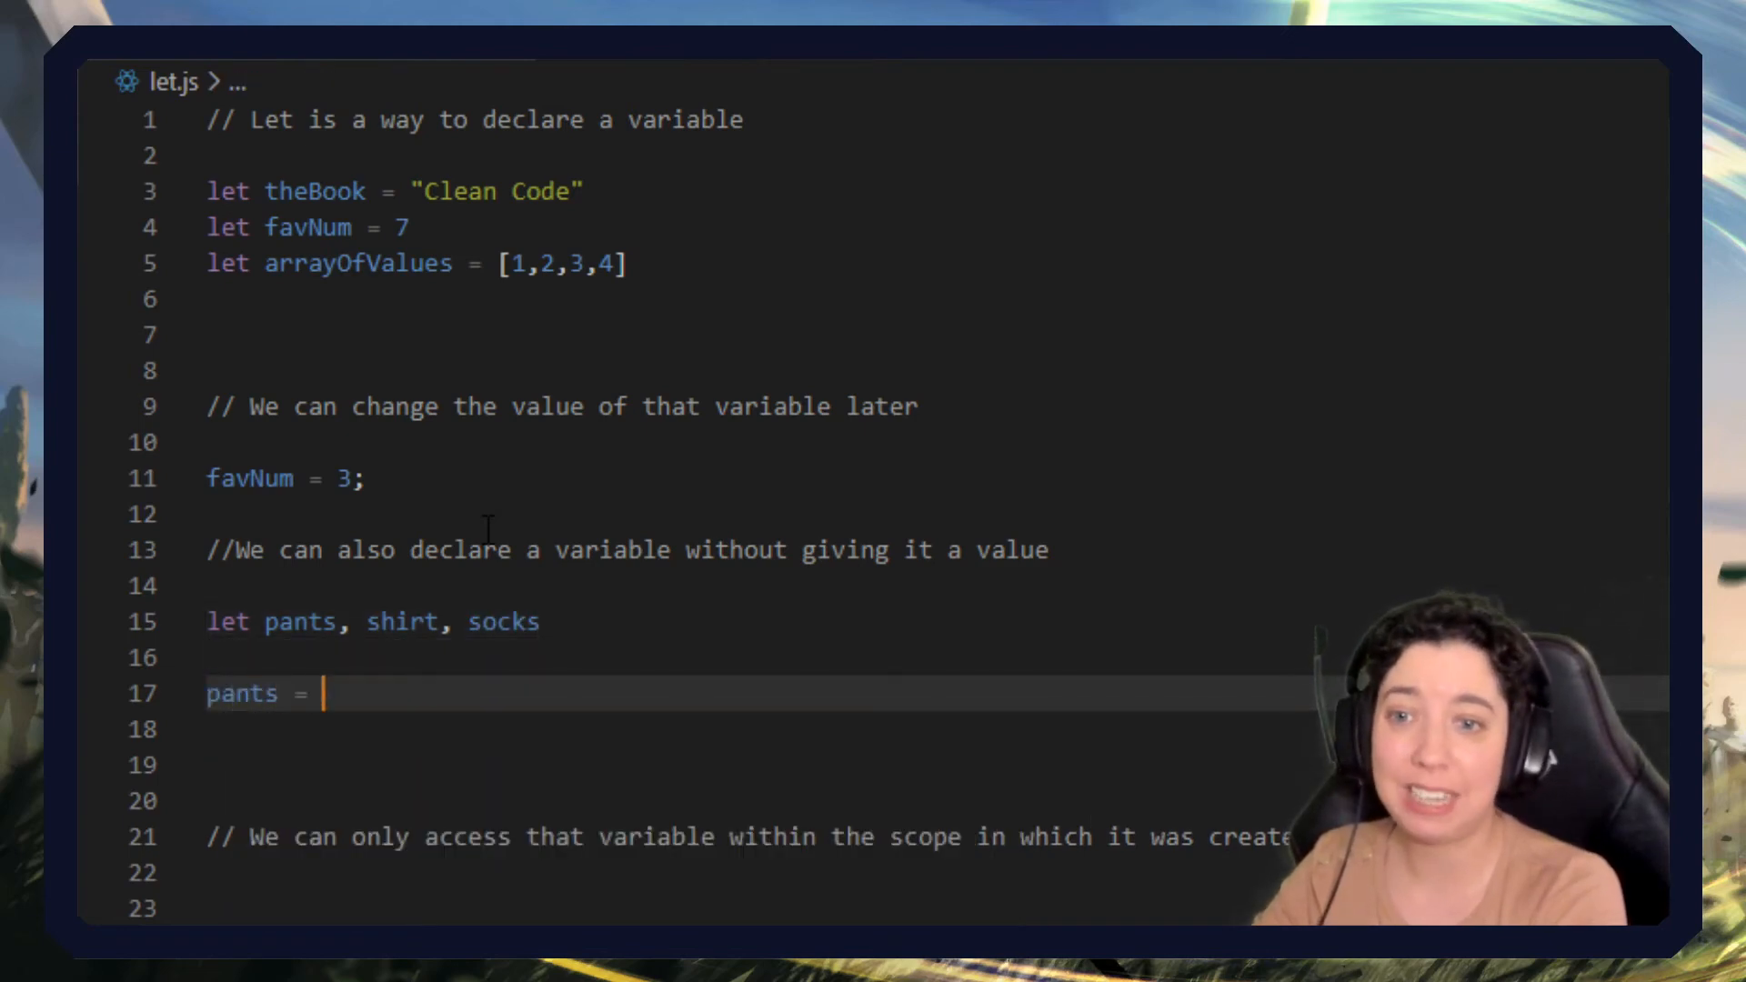
{"action": "type", "text": "\"Jeans\""}
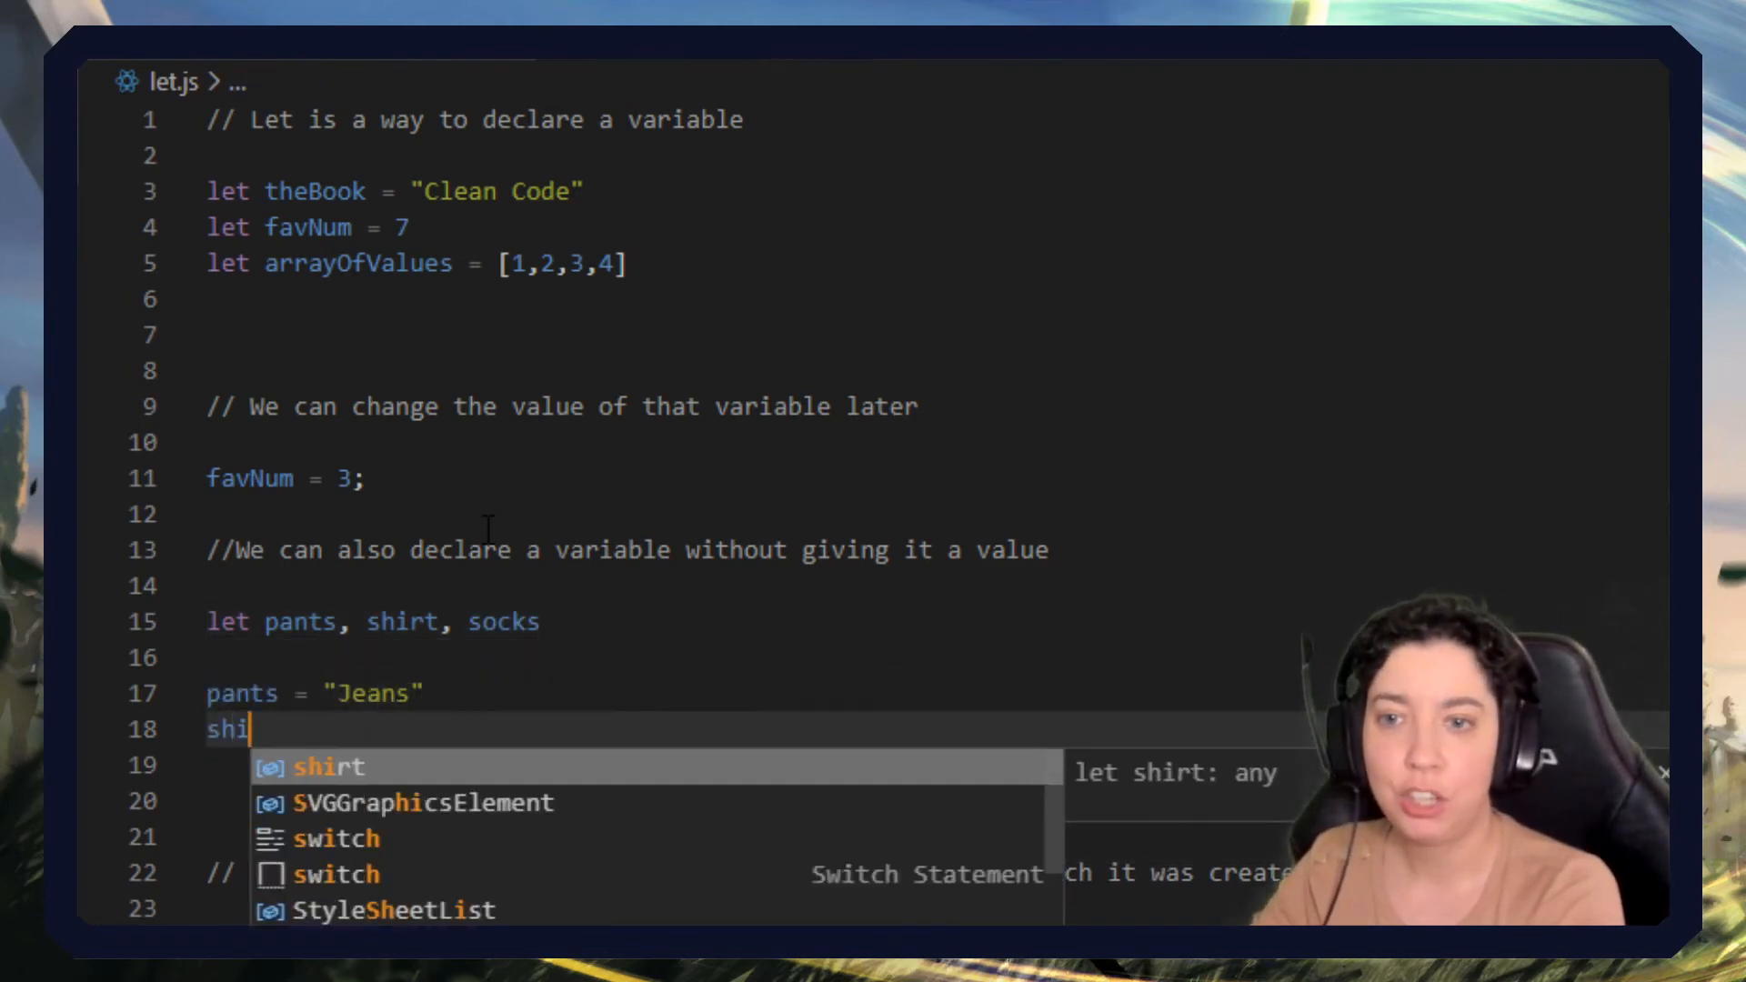
{"action": "type", "text": "rt = \"Blouse\""}
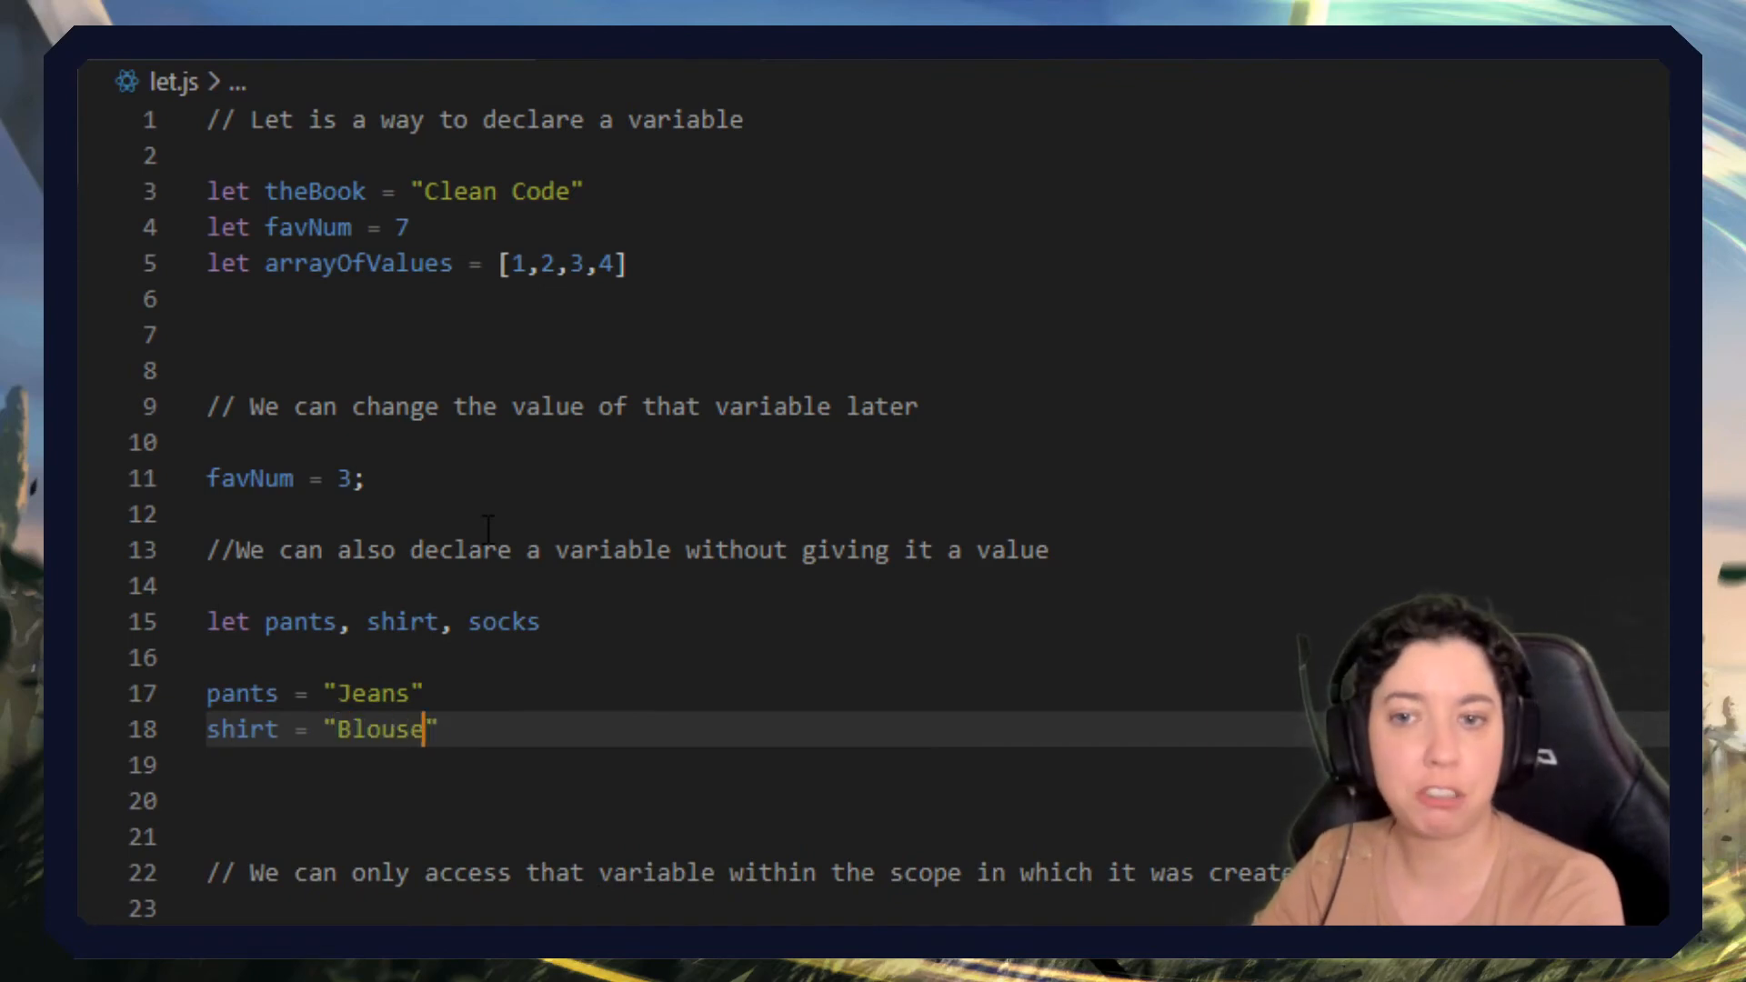
{"action": "type", "text": "socks = \"W"}
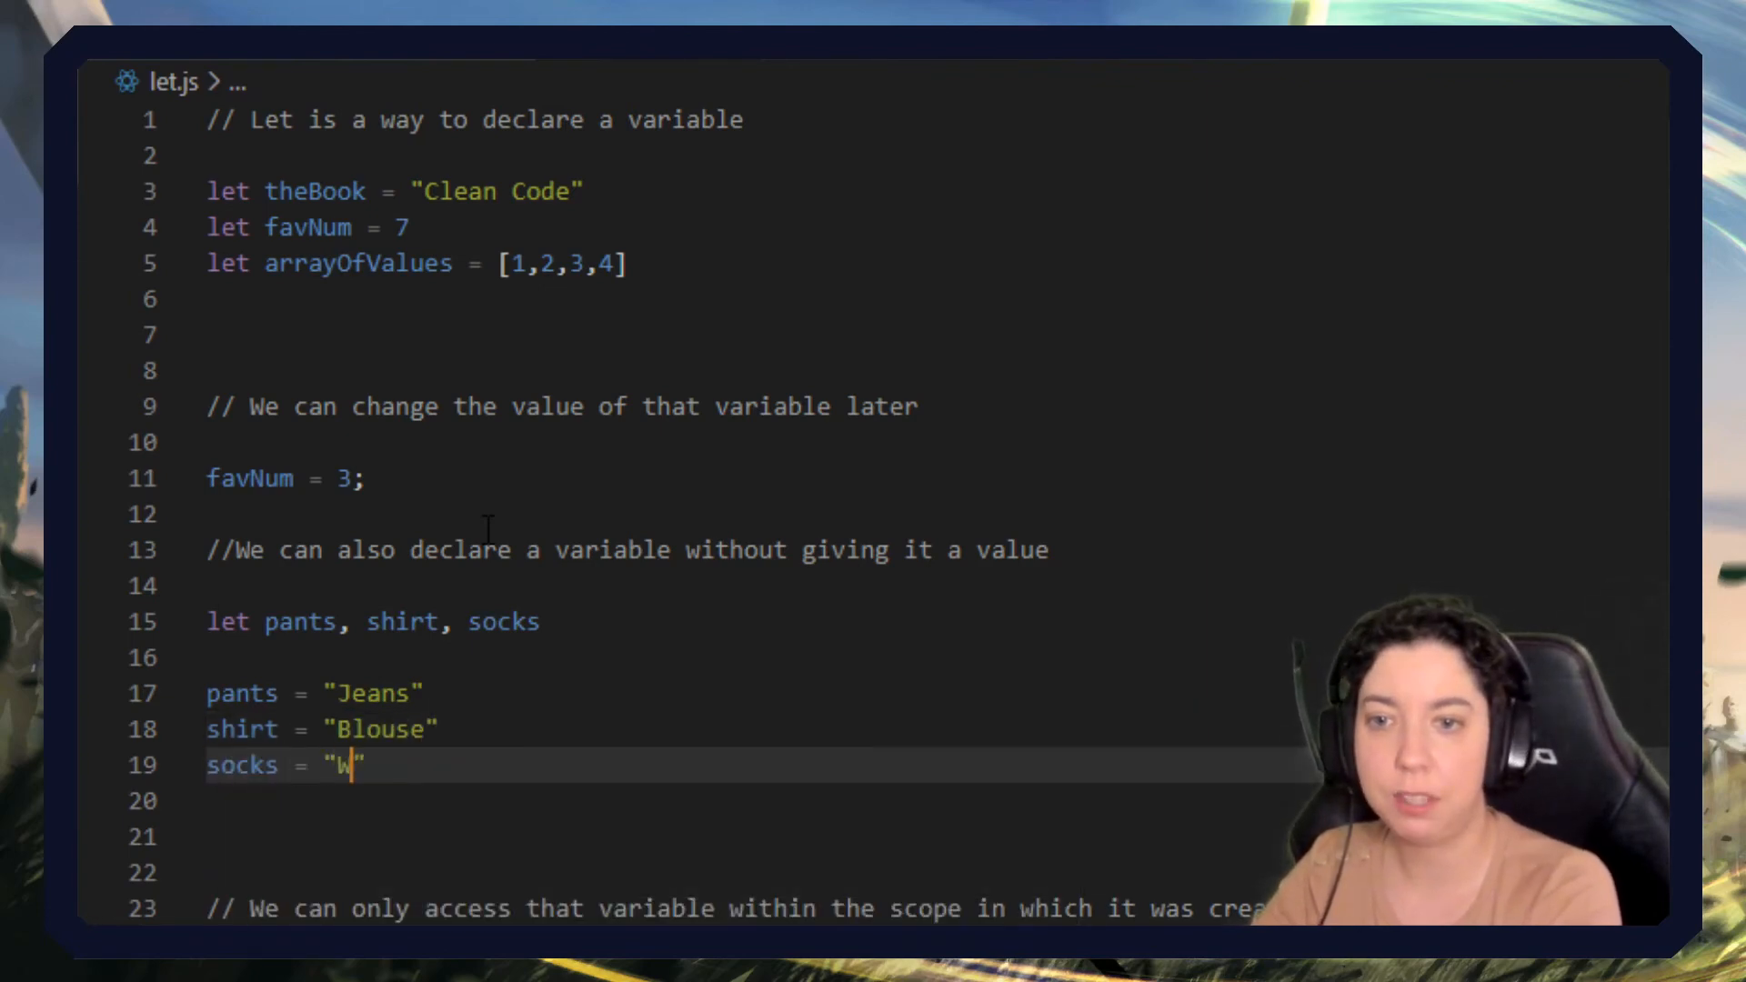
{"action": "type", "text": "arm winter s"}
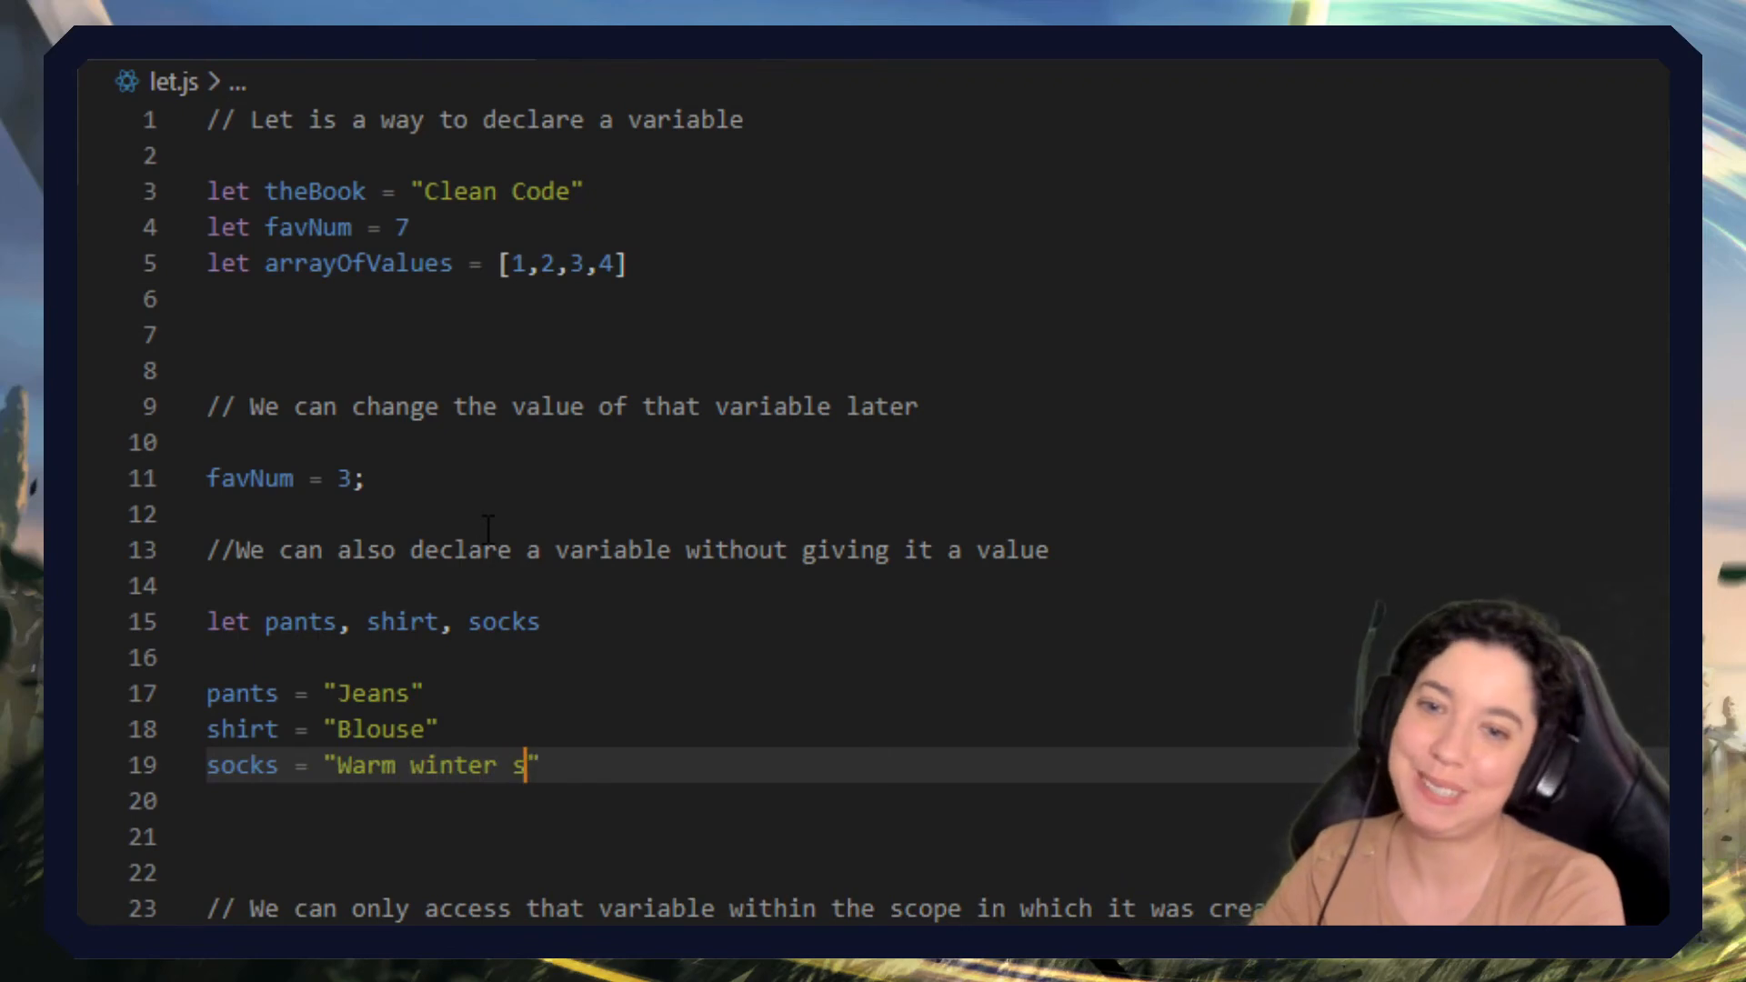
{"action": "type", "text": "ocks"}
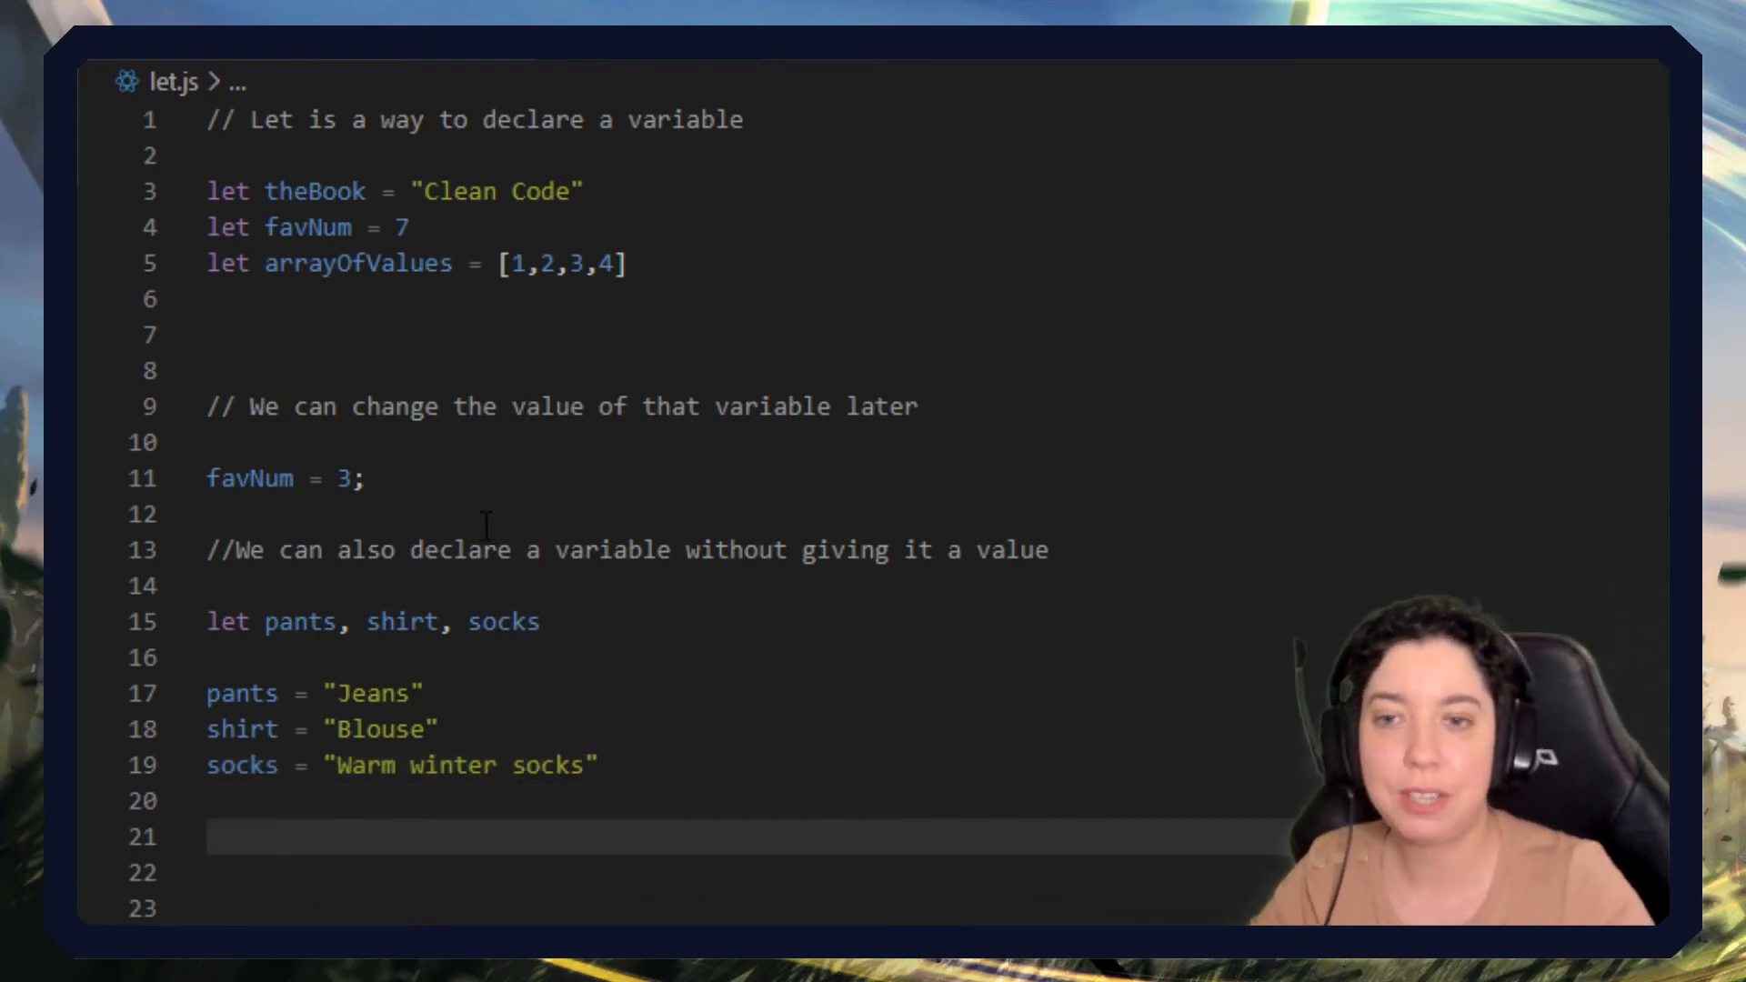